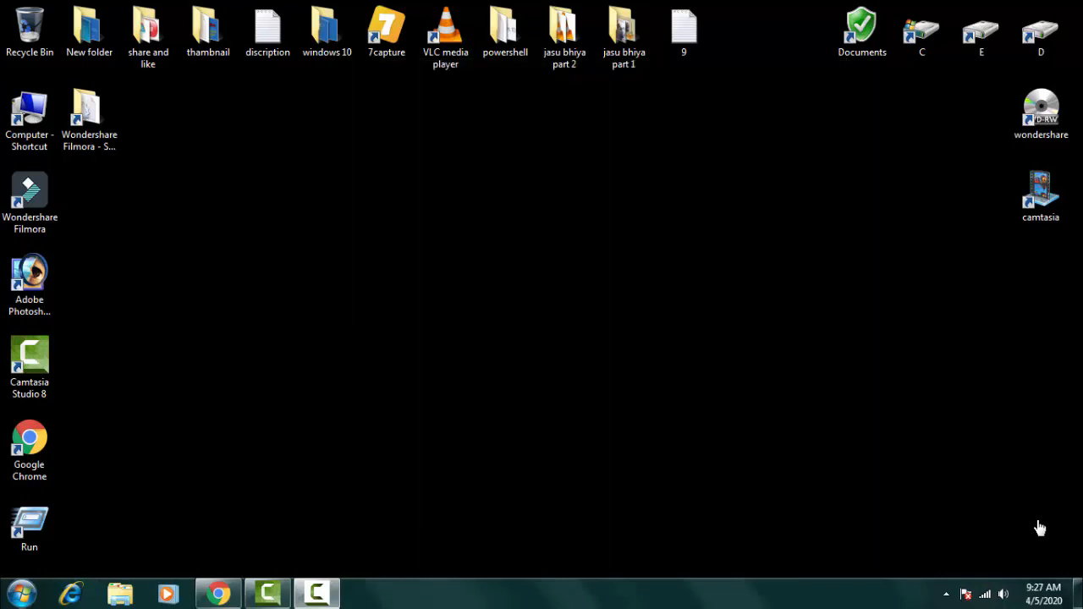
mouse_move(131, 306)
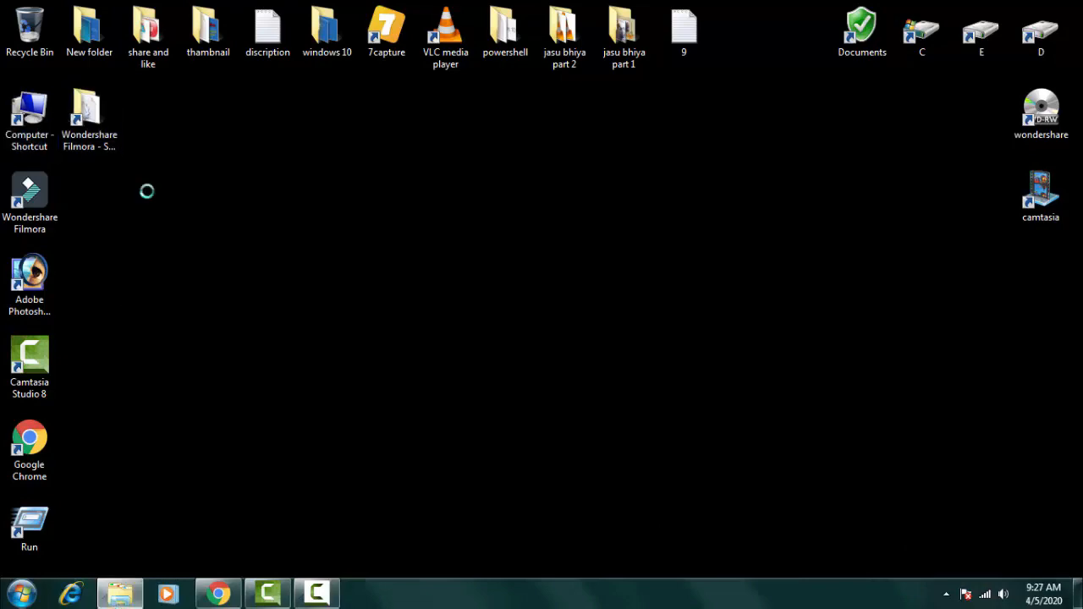
Step: Navigate from Computer through Local Disk (C:) and Windows into the System32 folder
double_click(29, 107)
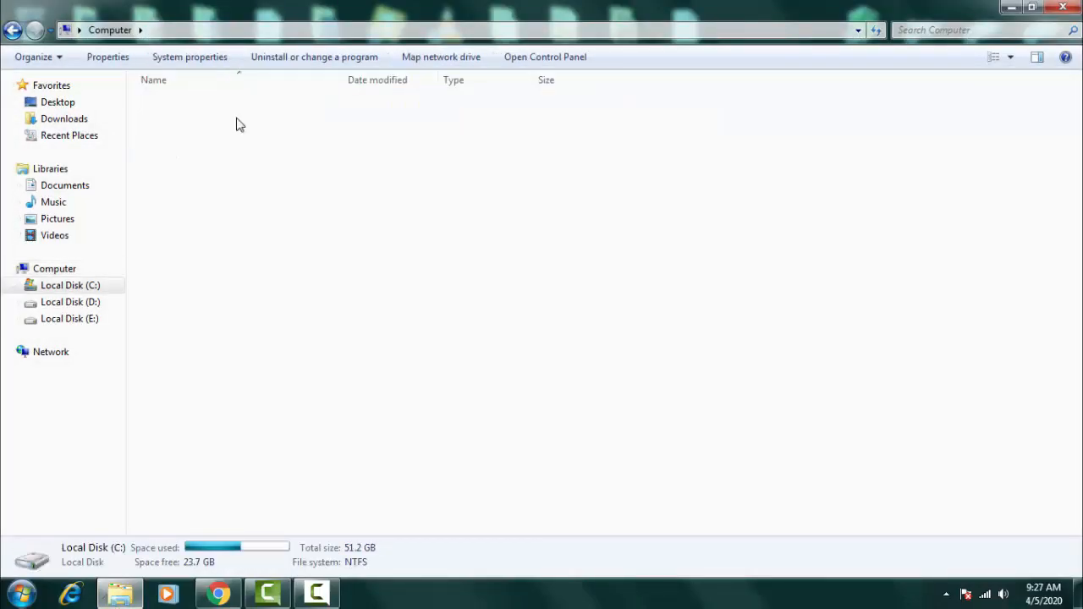
double_click(71, 285)
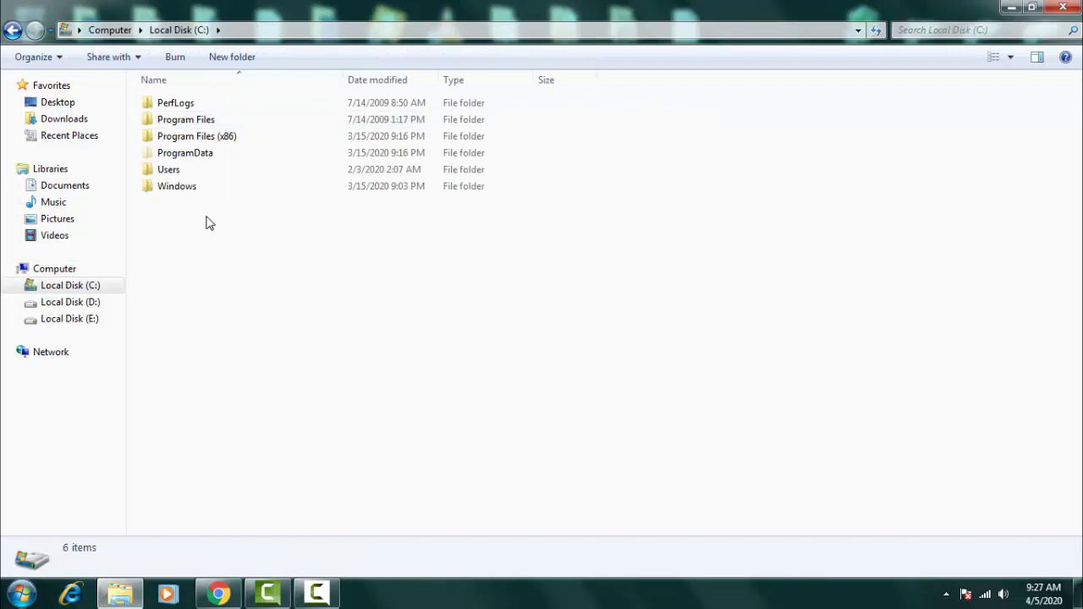
double_click(177, 186)
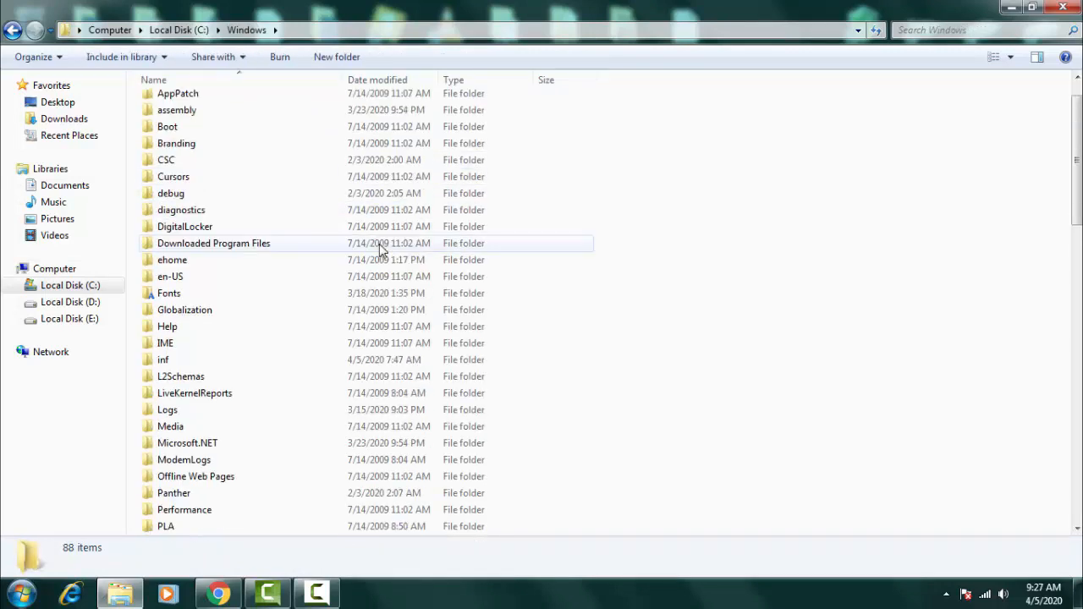
scroll(down, 3)
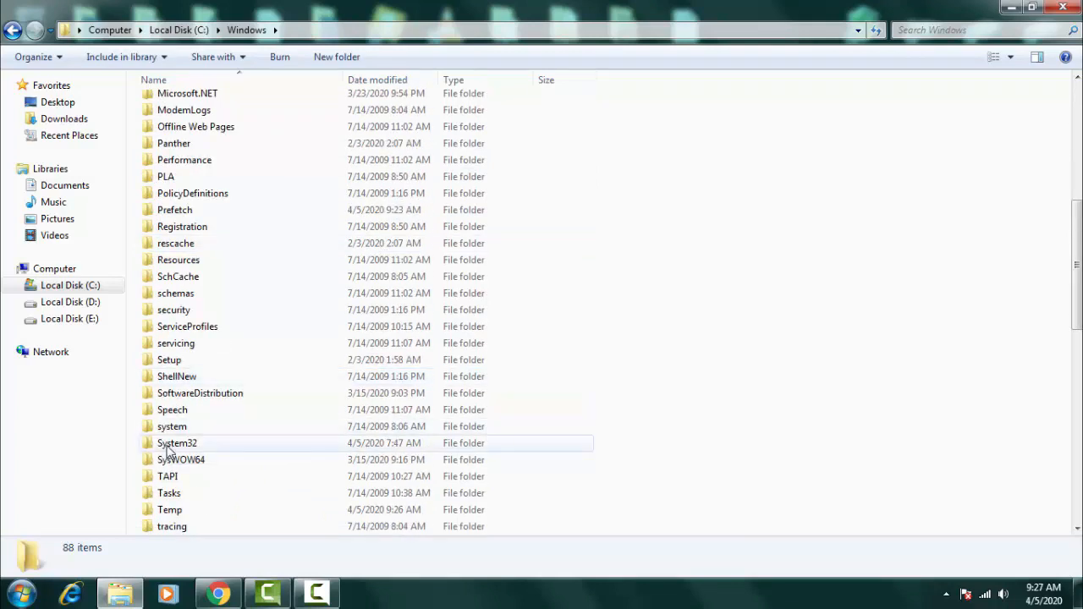
double_click(177, 443)
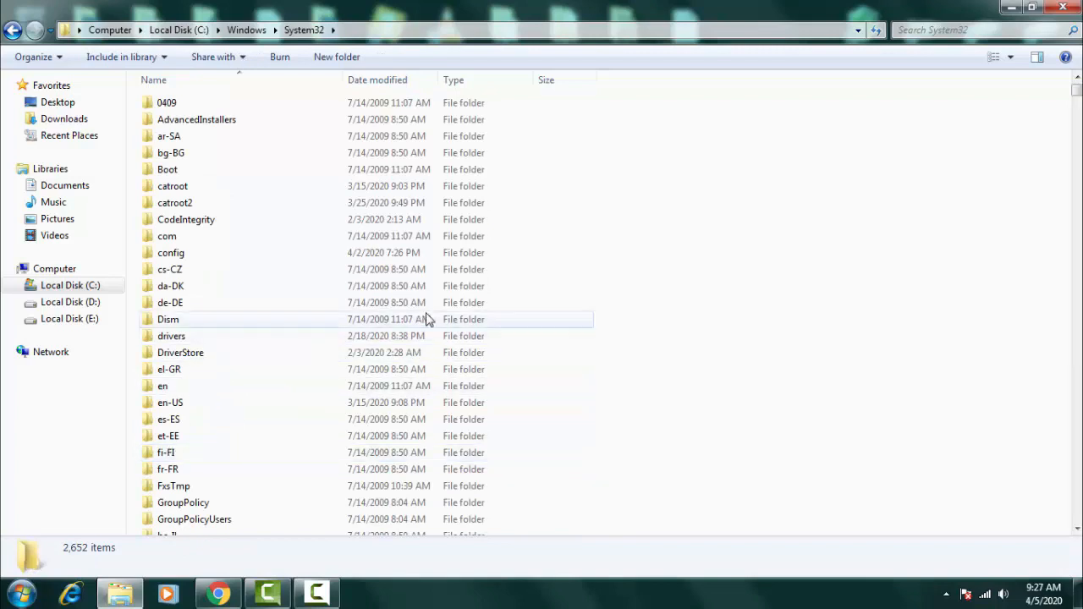
click(964, 30)
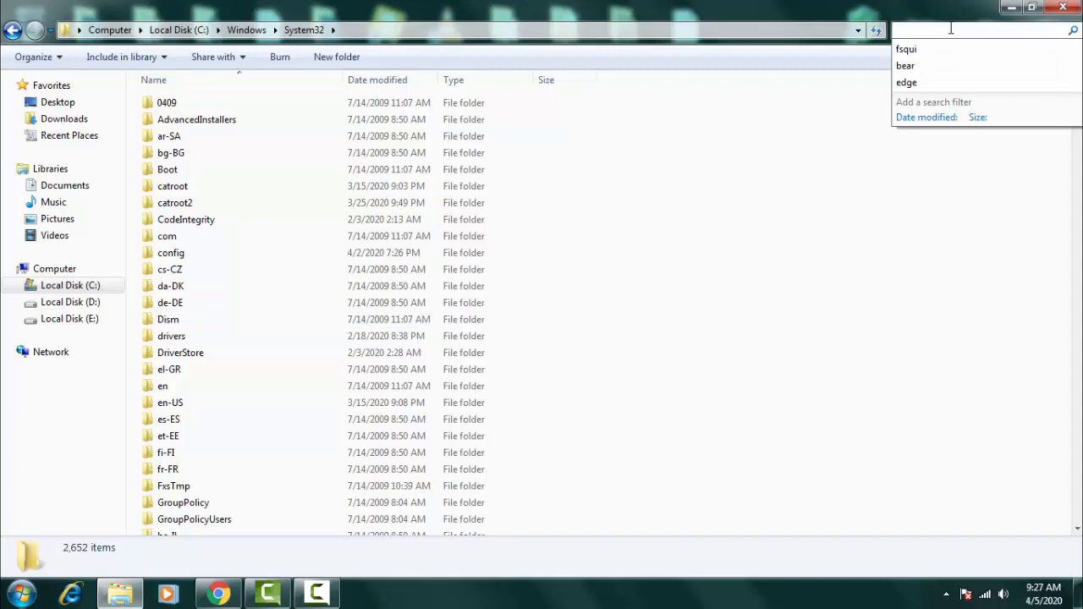
Step: Search System32 for 'fs' and bring up actions for the fsquirt application result
text(fsquirt)
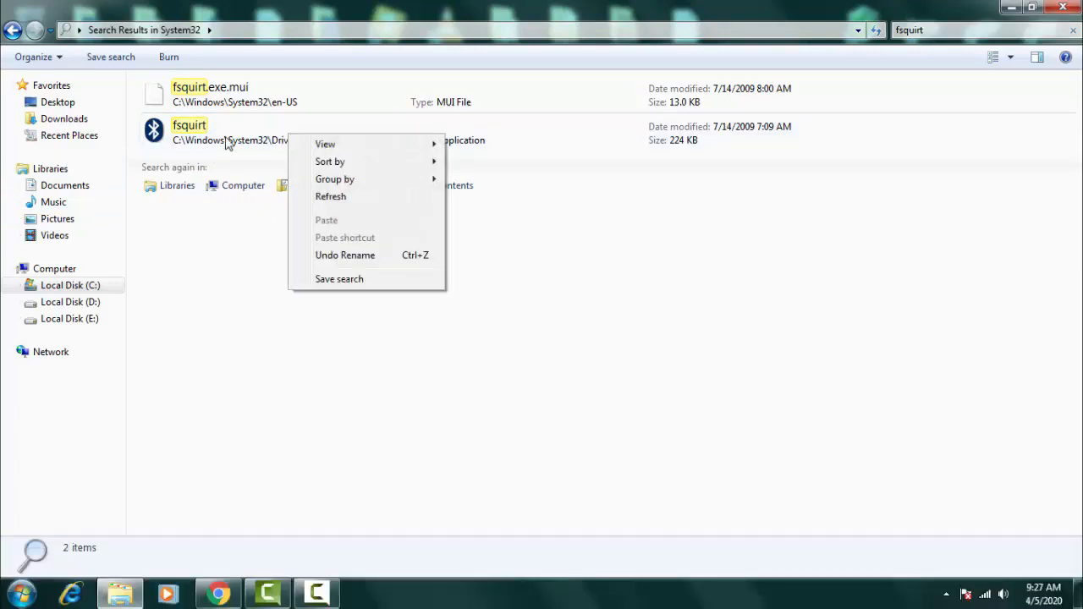
right_click(190, 131)
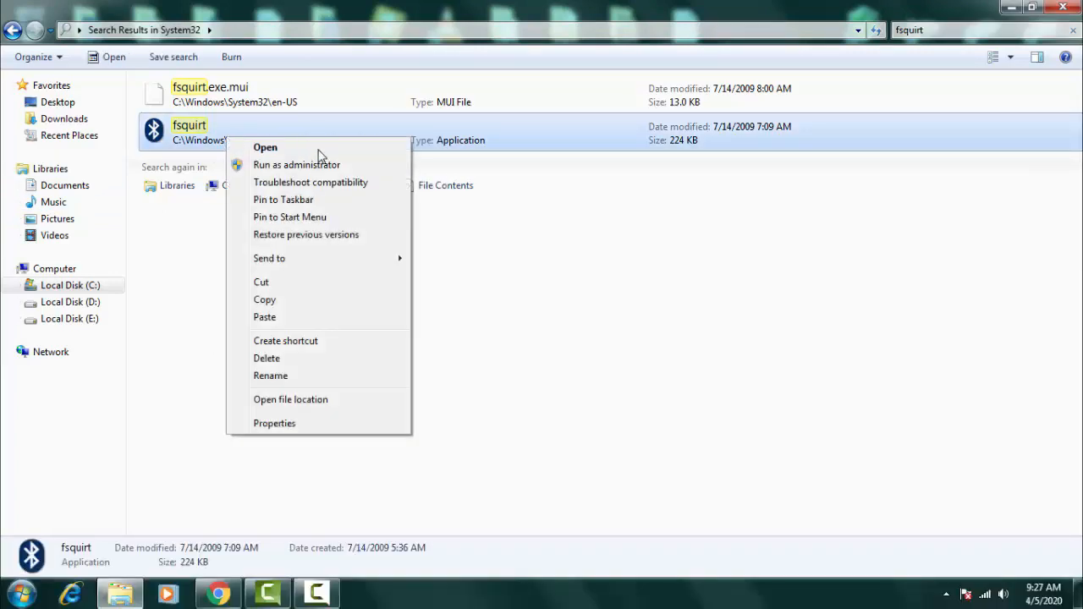
mouse_move(269, 258)
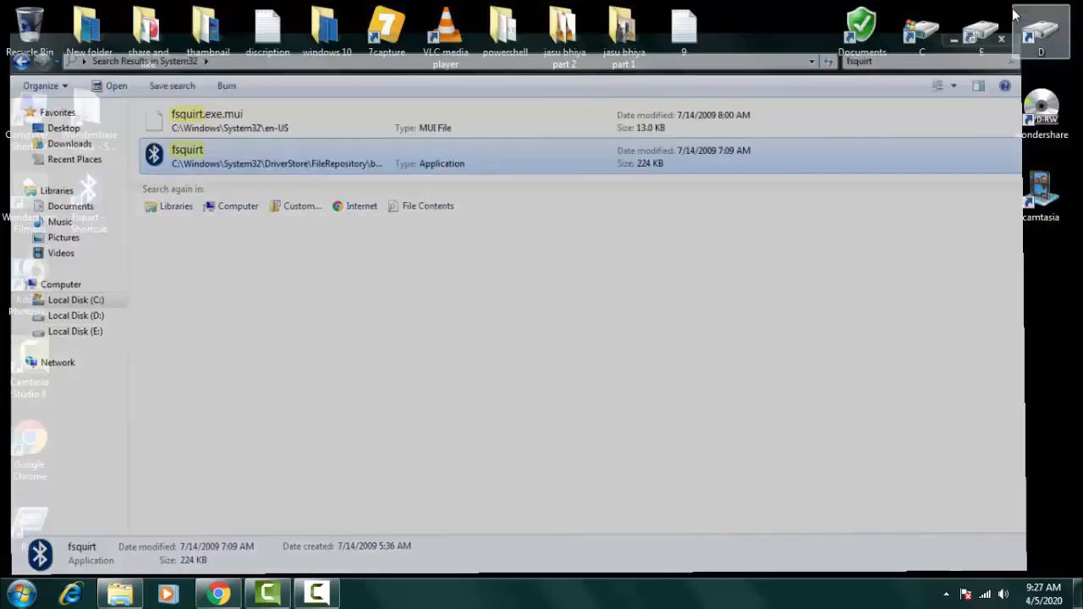
Step: Launch Bluetooth File Transfer from the fsquirt desktop shortcut and cancel the wizard
click(1001, 39)
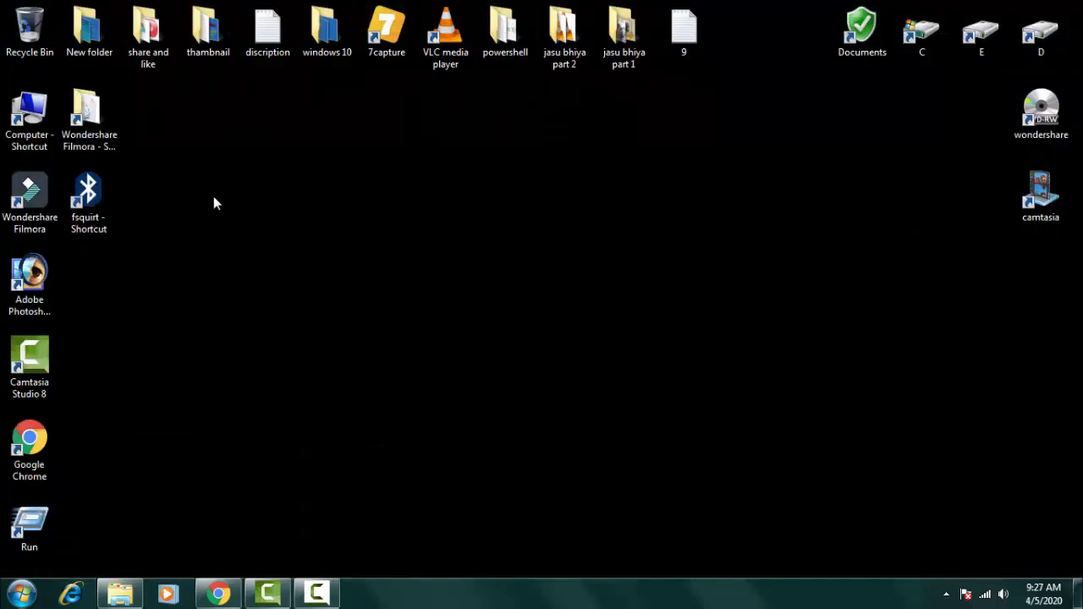
mouse_move(144, 215)
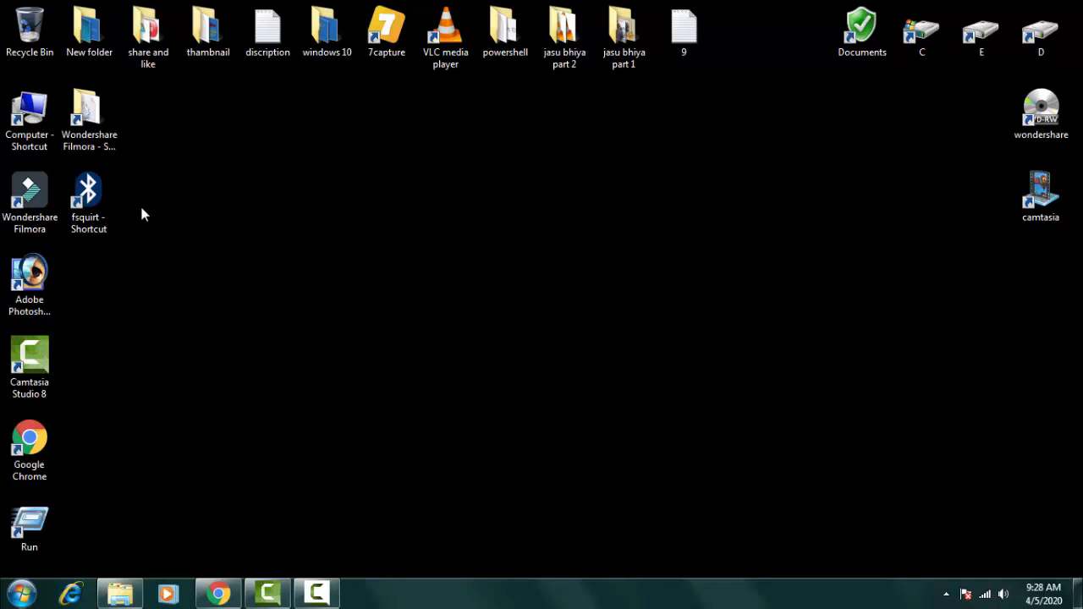
double_click(89, 190)
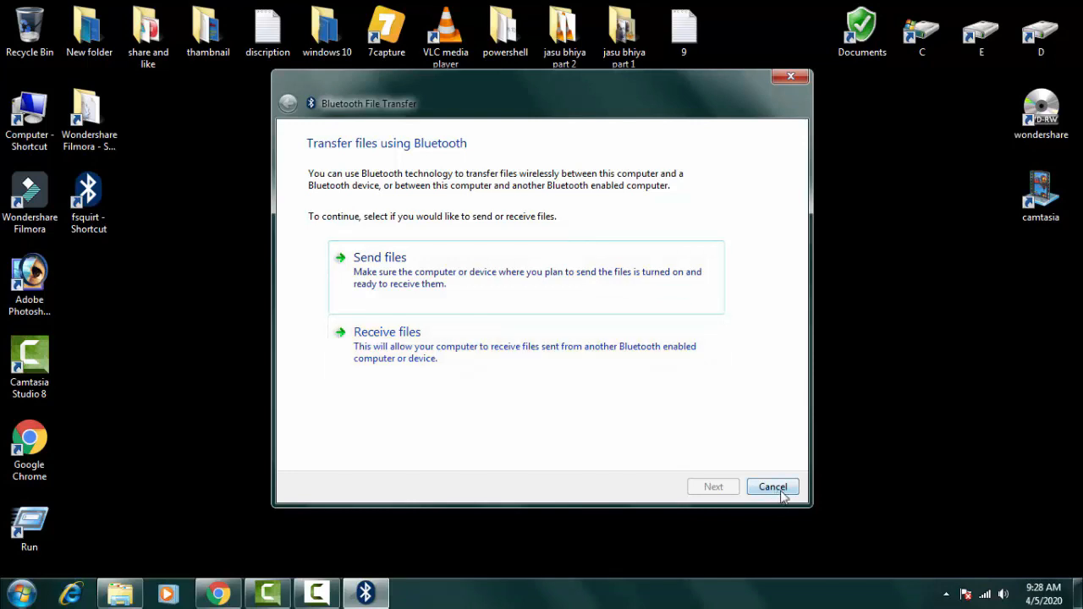
click(772, 487)
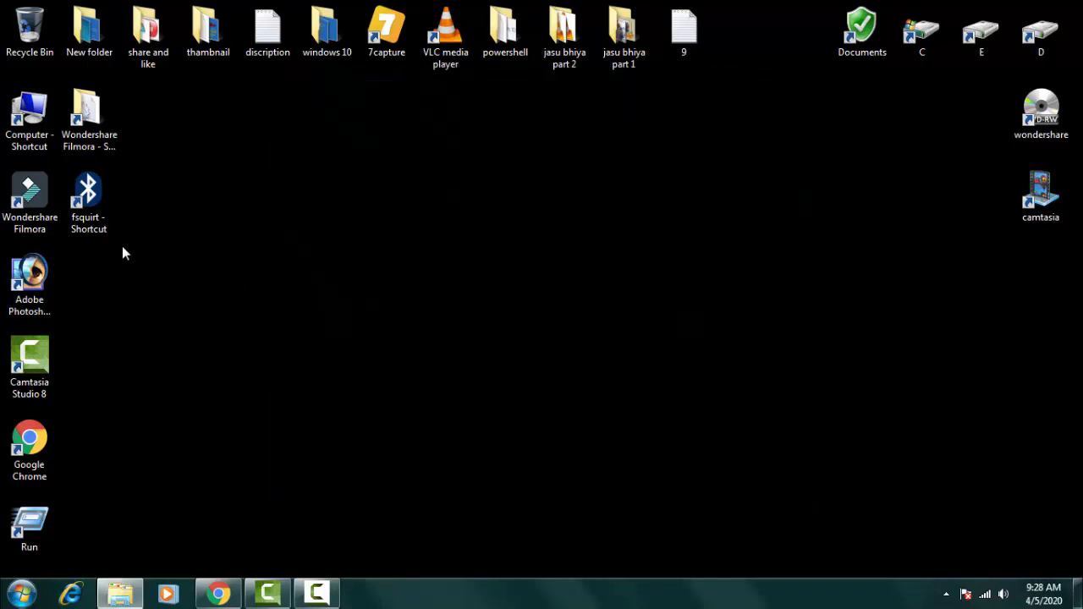
Step: Select the fsquirt shortcut on the desktop for deletion
click(89, 194)
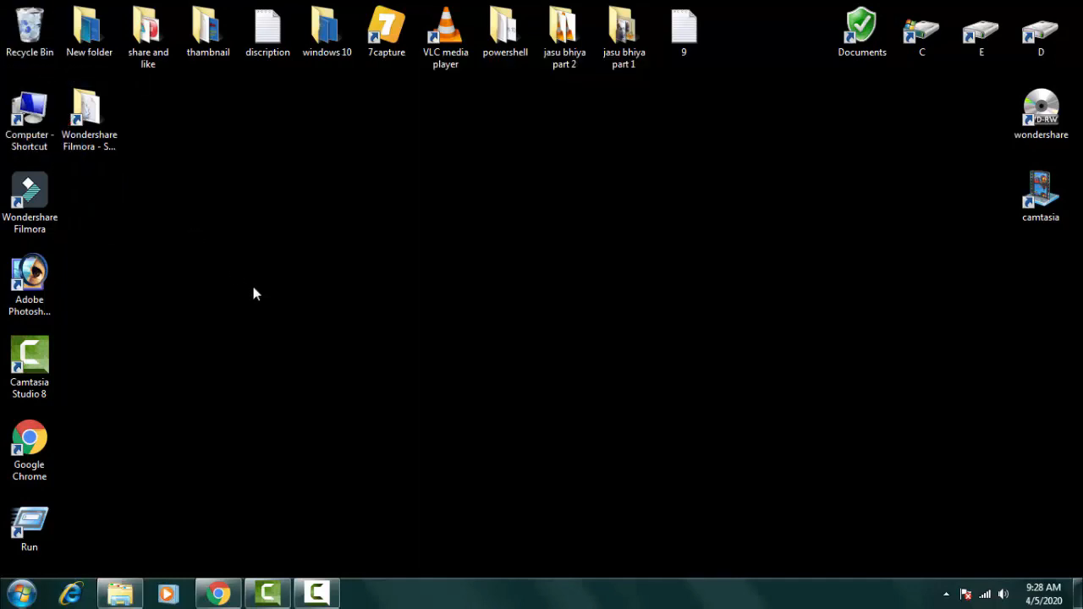
mouse_move(266, 405)
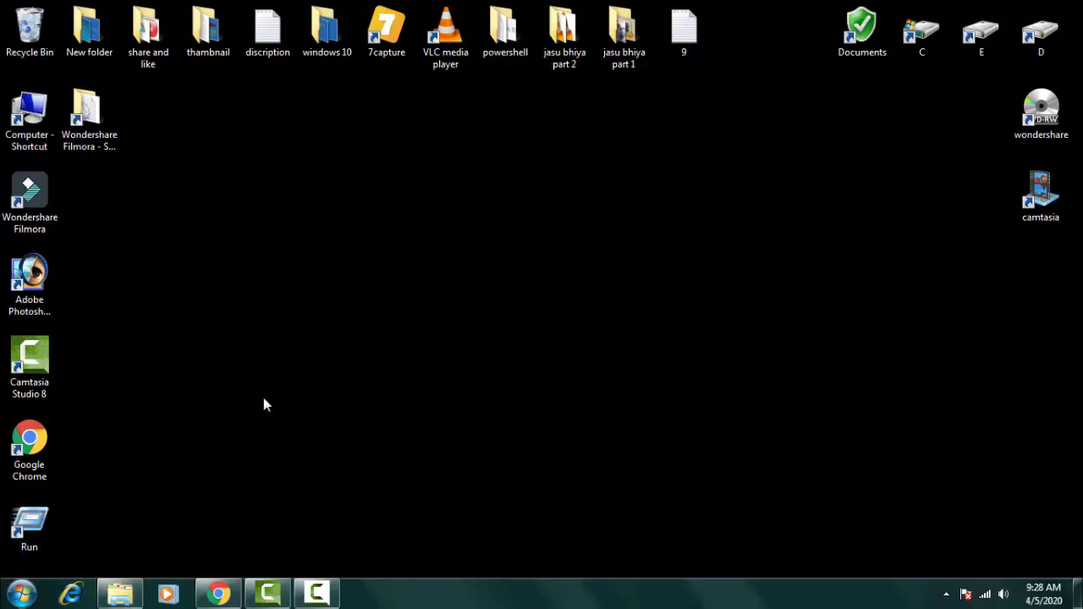
mouse_move(96, 481)
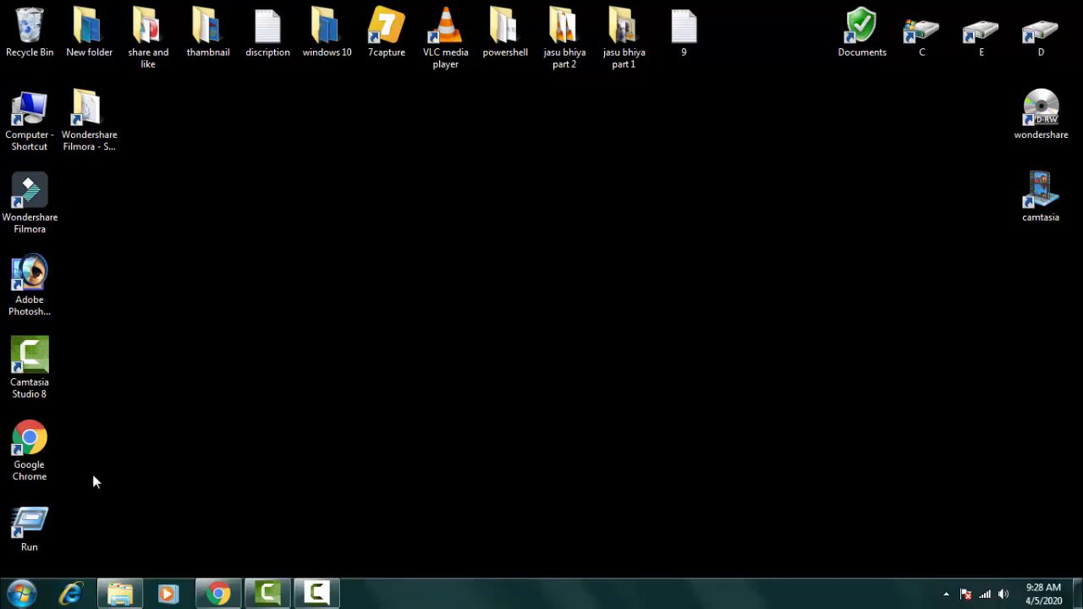
Step: Launch Device Manager through the Run box with devmgmt.msc
click(28, 525)
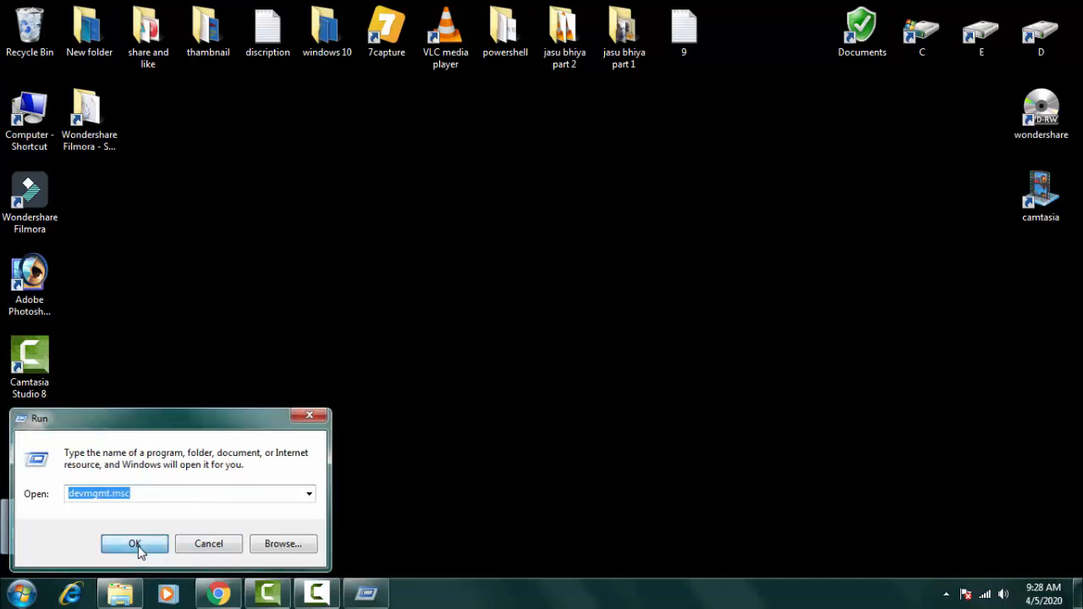
click(134, 544)
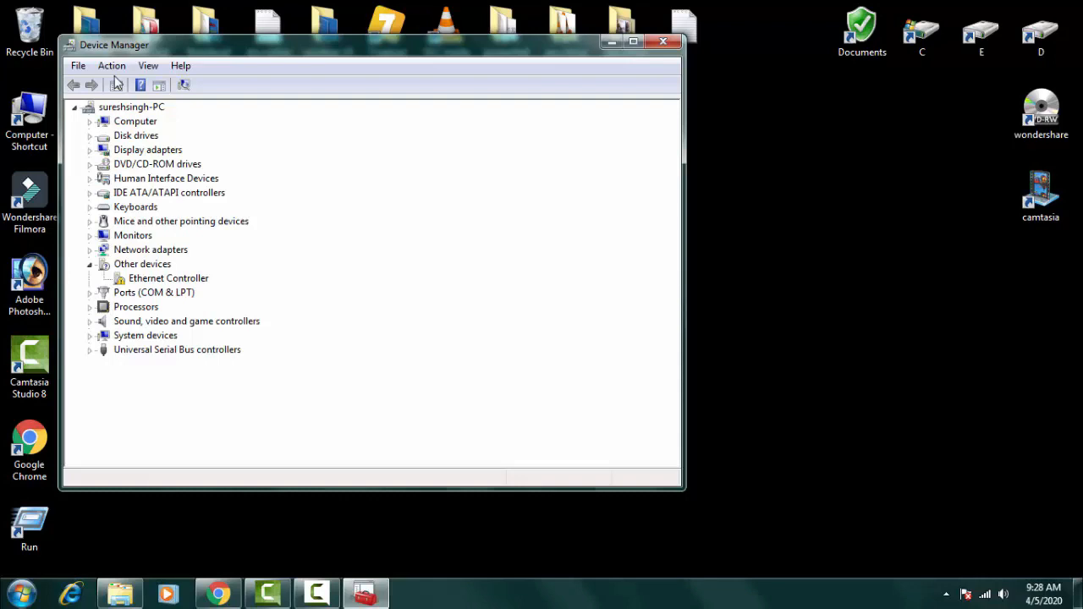
Step: Maximize Device Manager and start Add legacy hardware from the Action menu
click(111, 65)
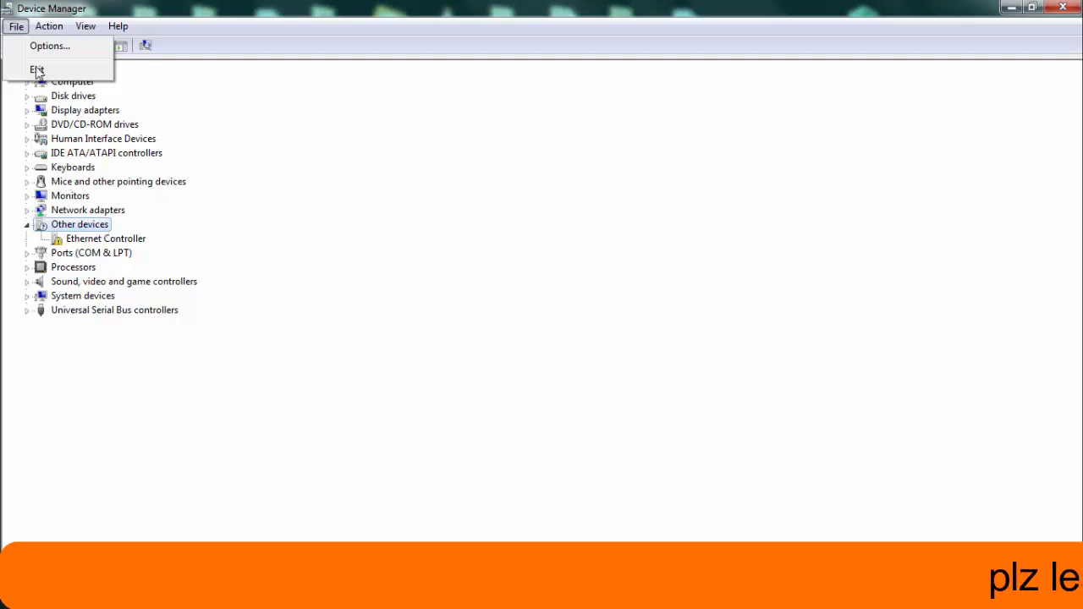
click(48, 25)
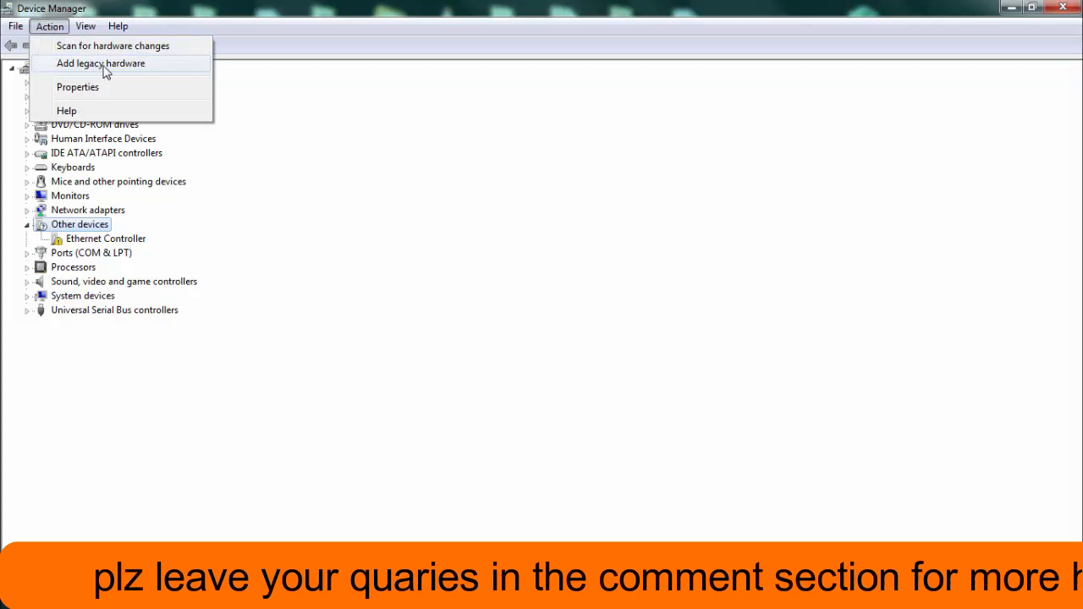
click(100, 64)
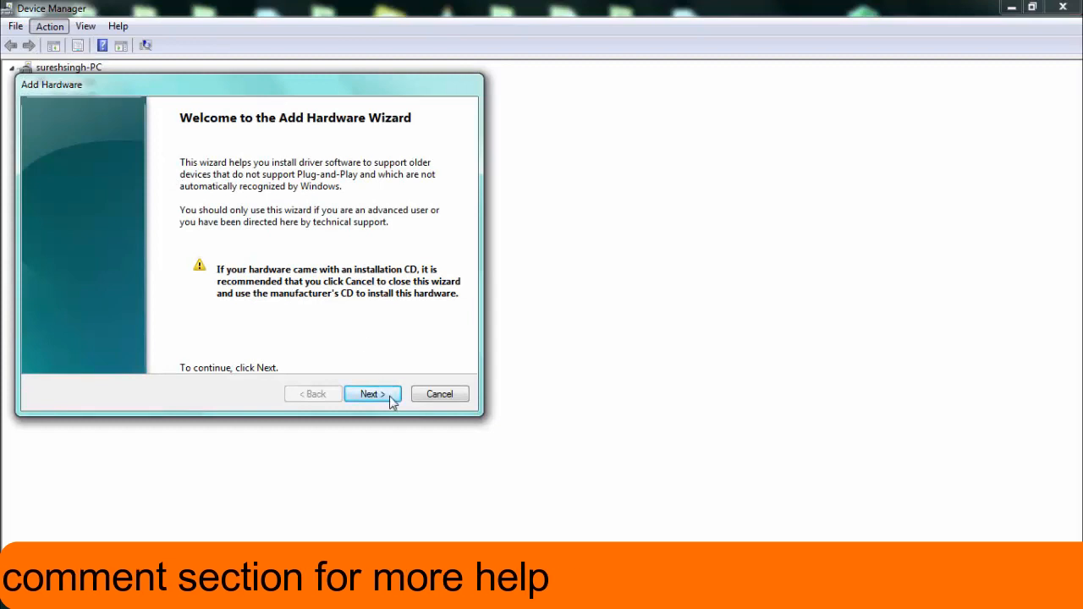
Step: Step through the wizard with automatic hardware search until the hardware types list appears
click(372, 394)
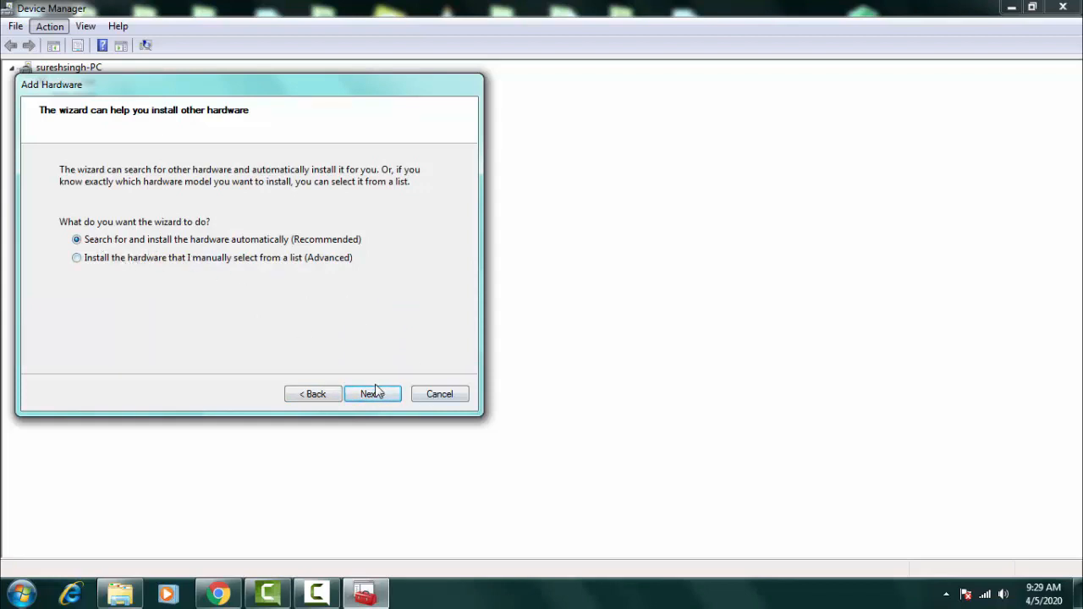
click(373, 393)
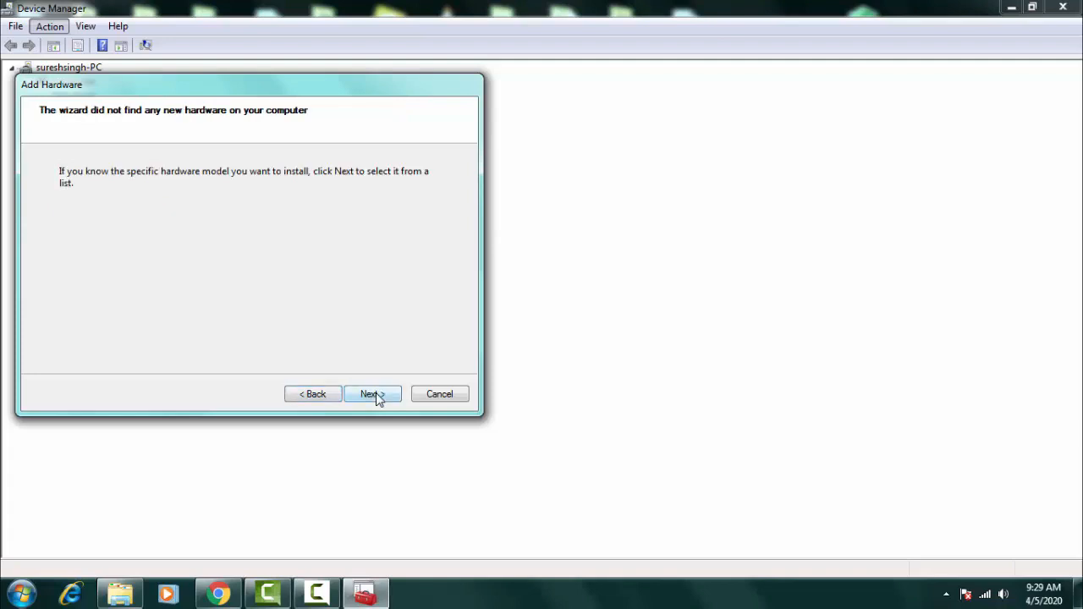
click(372, 393)
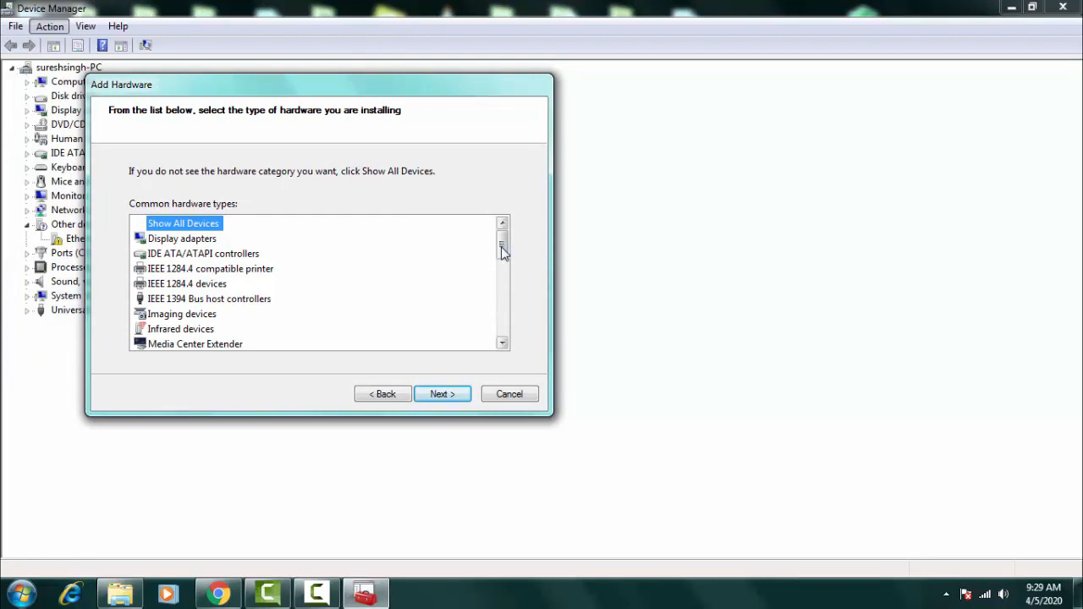
Step: Choose Network adapters from the common hardware types and continue to adapter selection
scroll(down, 3)
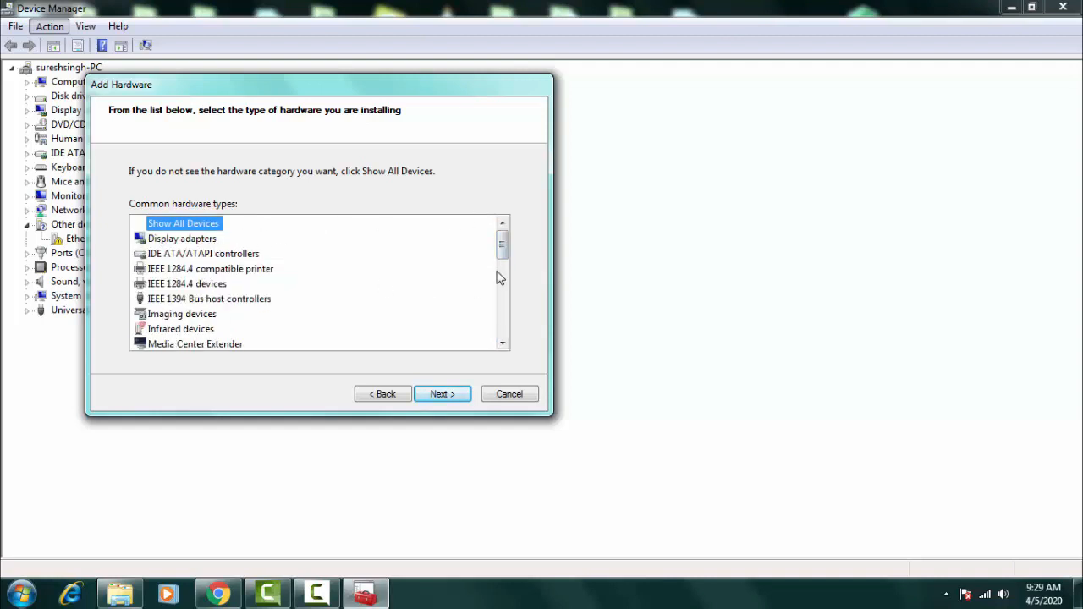
scroll(down, 3)
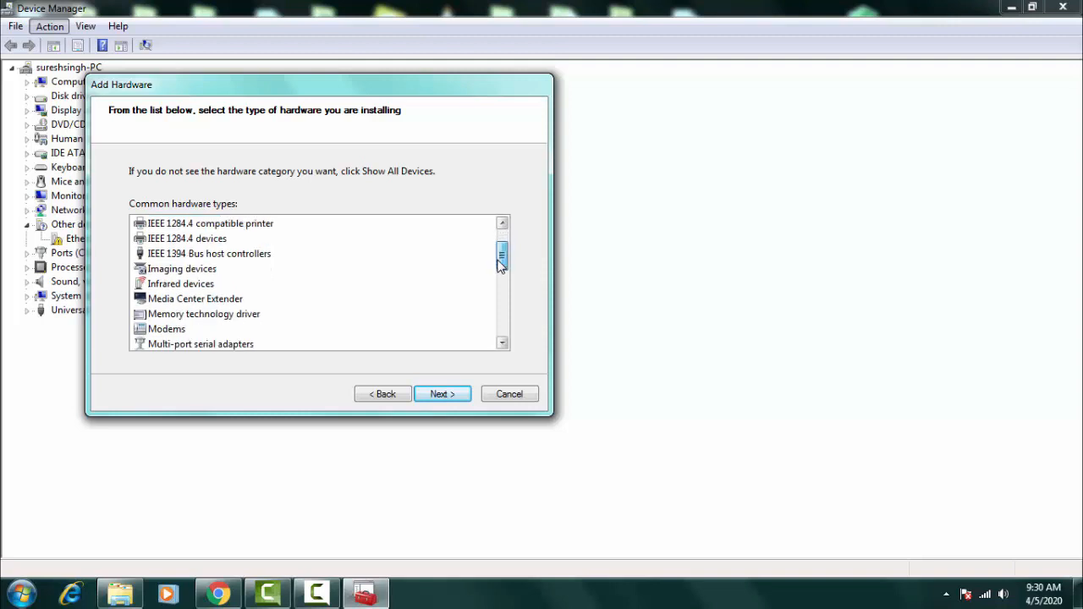
scroll(down, 3)
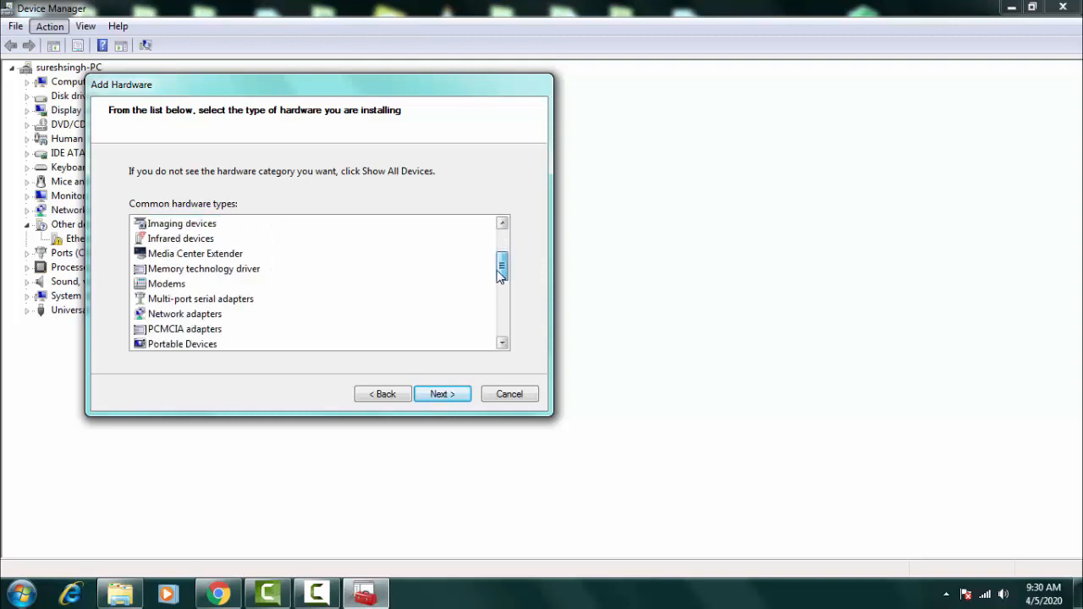
click(184, 314)
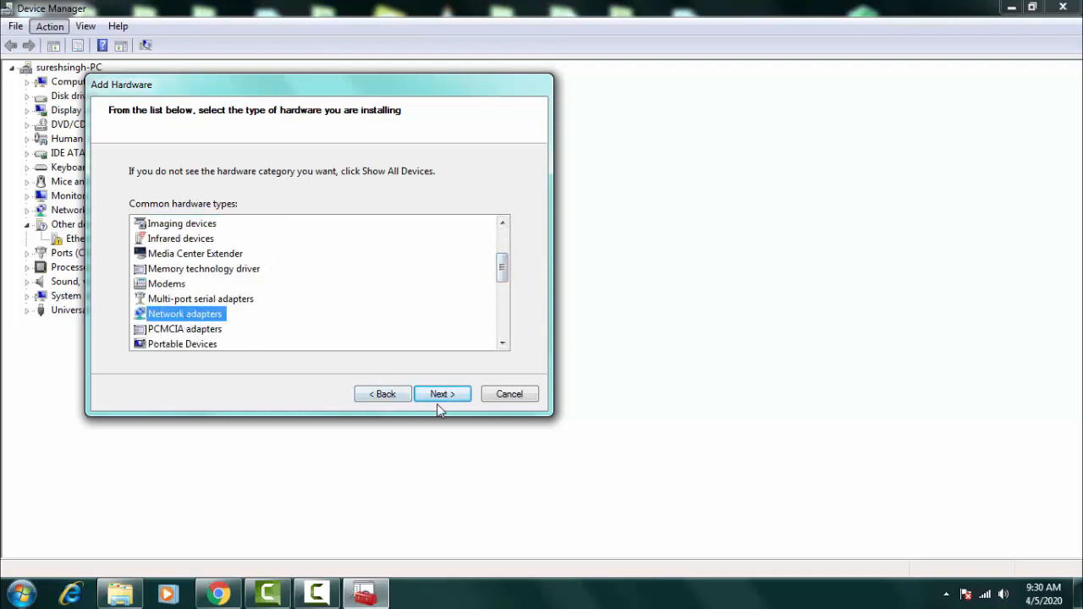
click(441, 393)
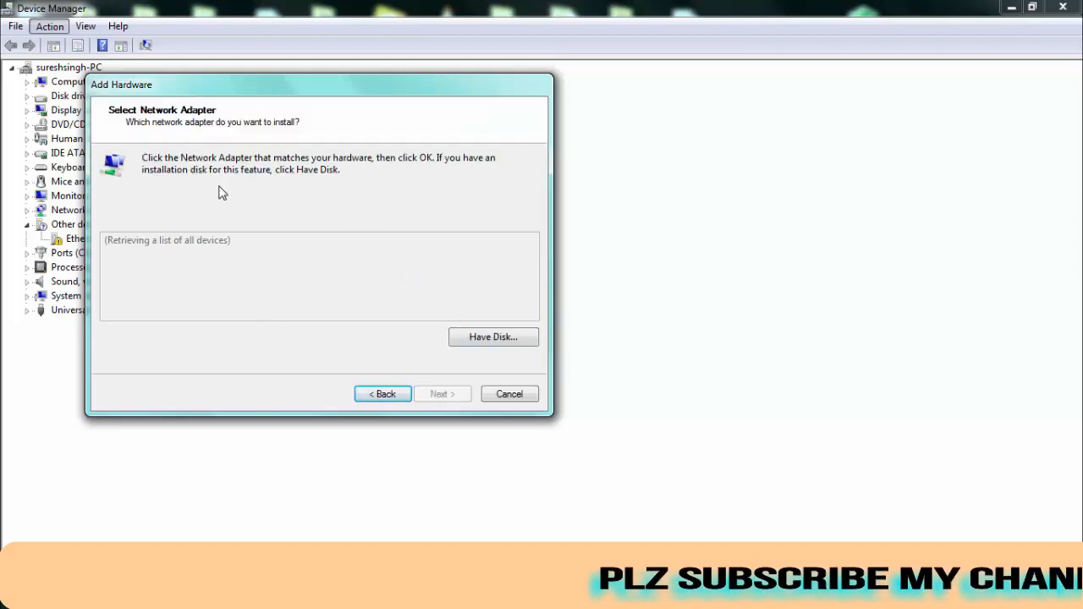
Step: Dismiss Install From Disk and Select Network Adapter, go back, and cancel the wizard
click(492, 337)
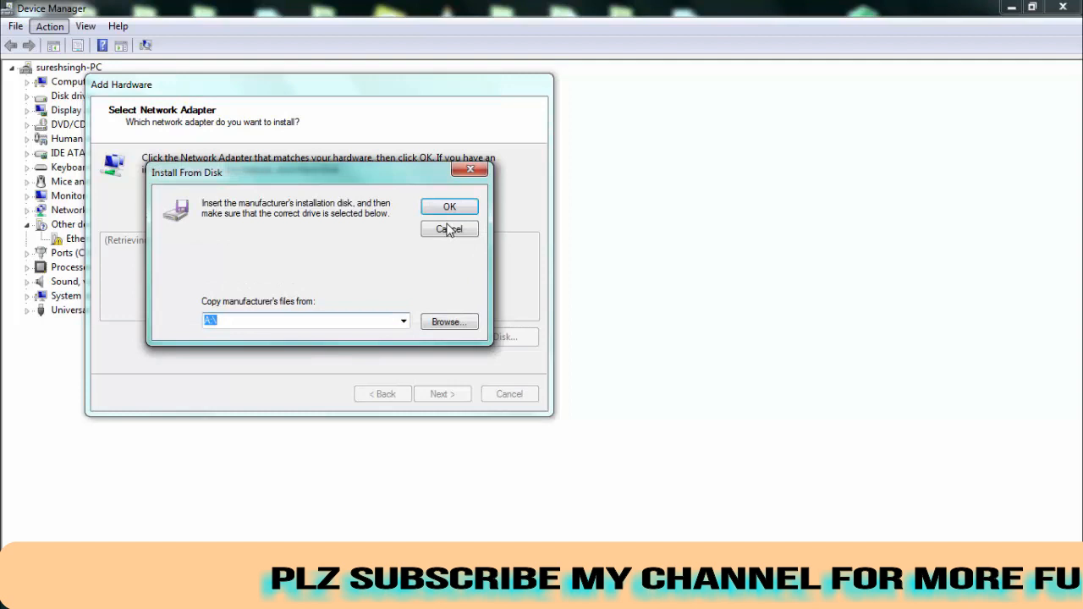
click(449, 229)
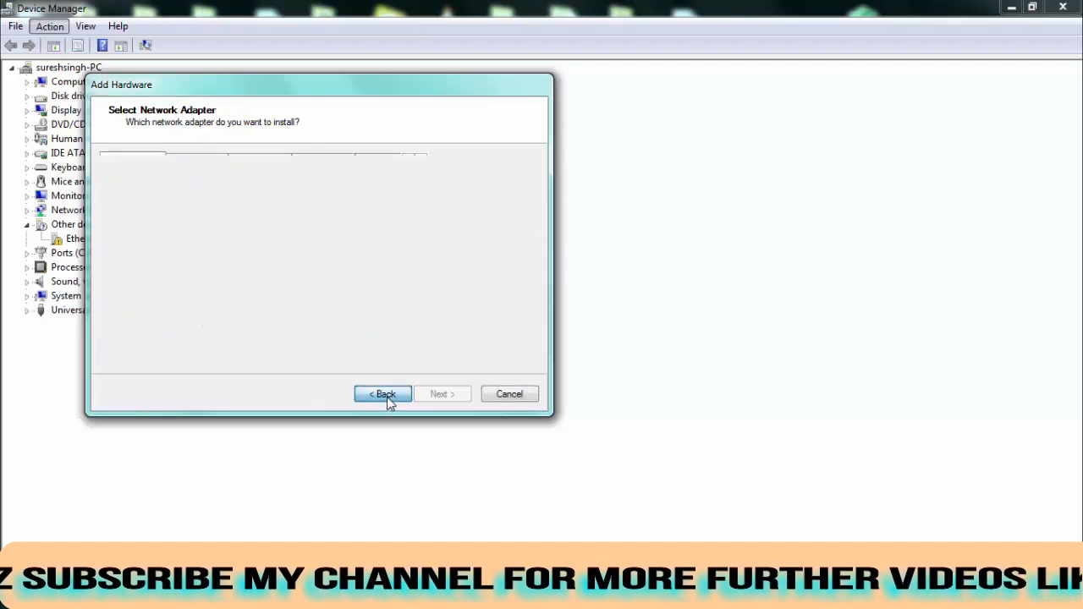
click(382, 393)
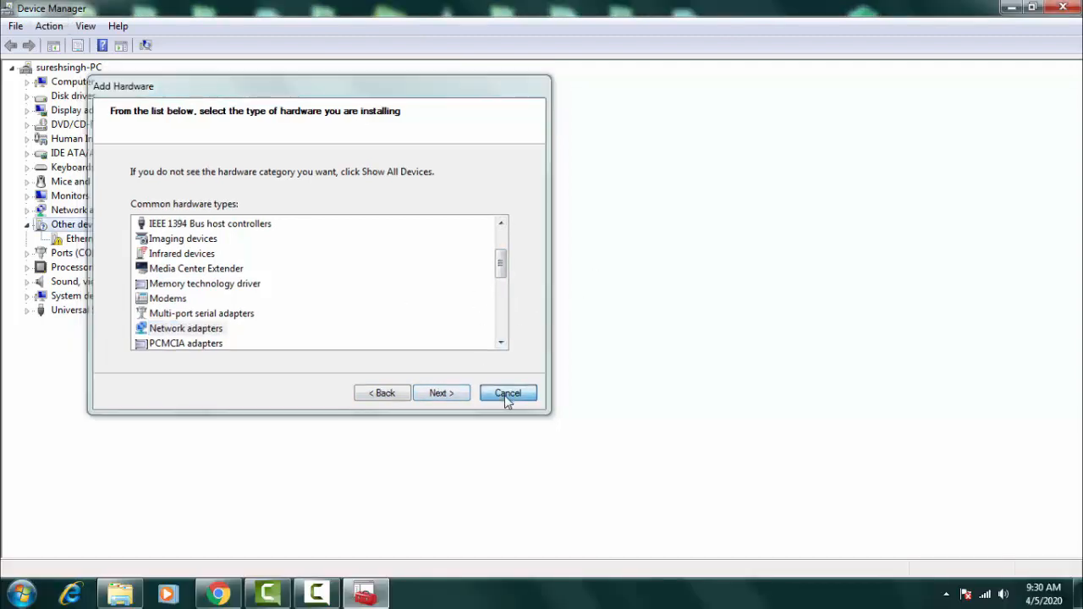
click(506, 392)
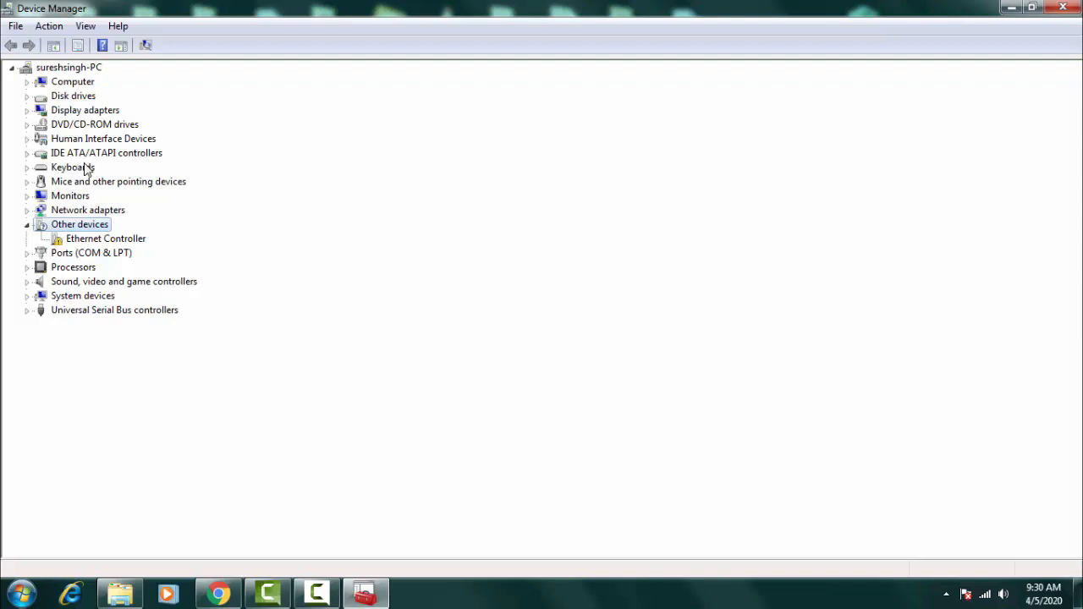
Step: Restart Add legacy hardware and choose manual selection from a list
click(88, 209)
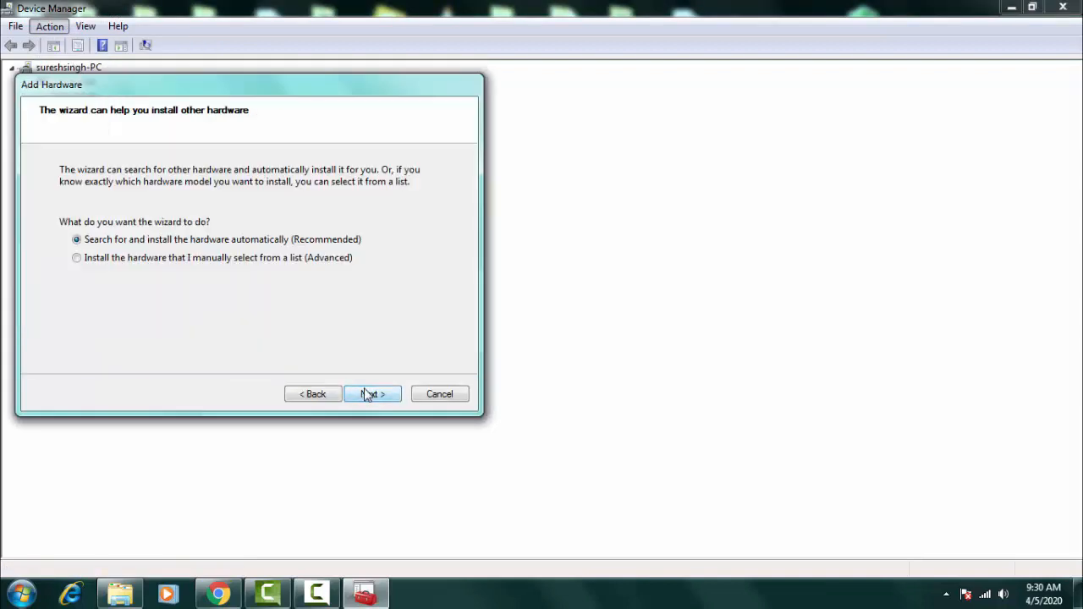
mouse_move(370, 396)
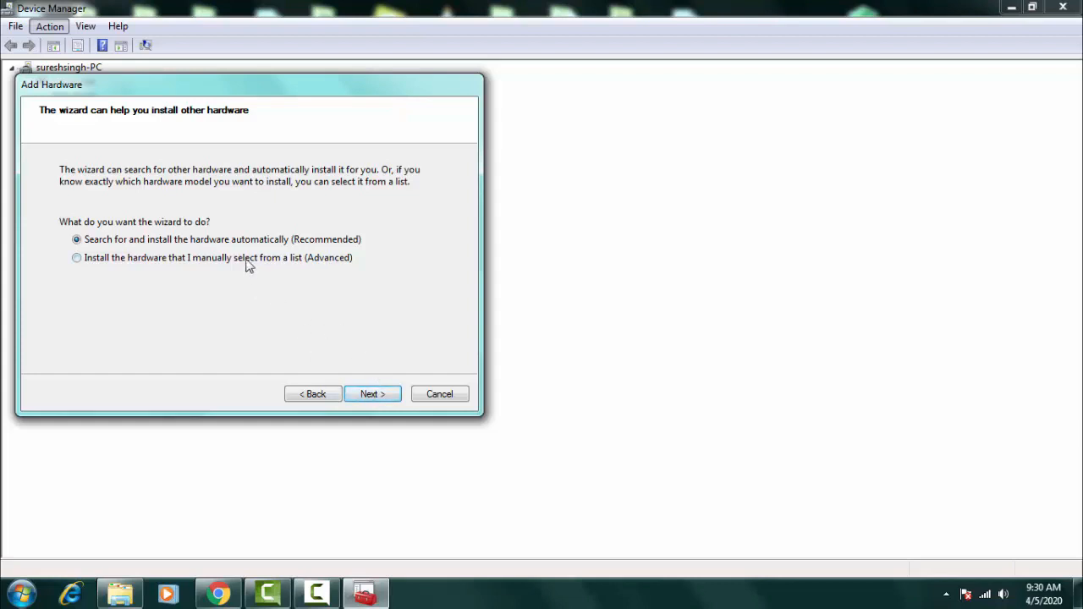
click(77, 257)
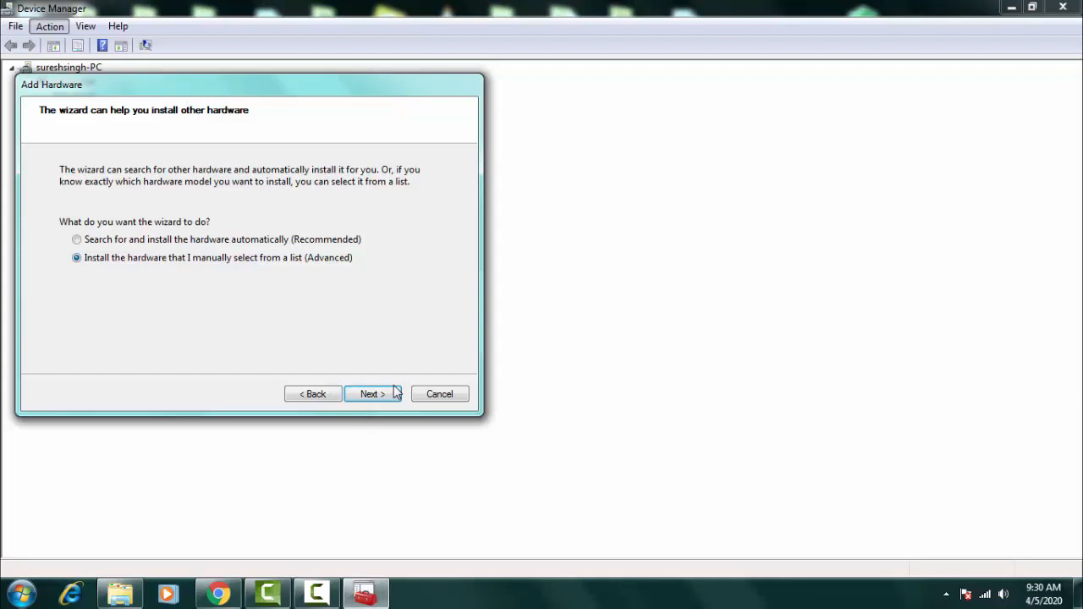
click(370, 393)
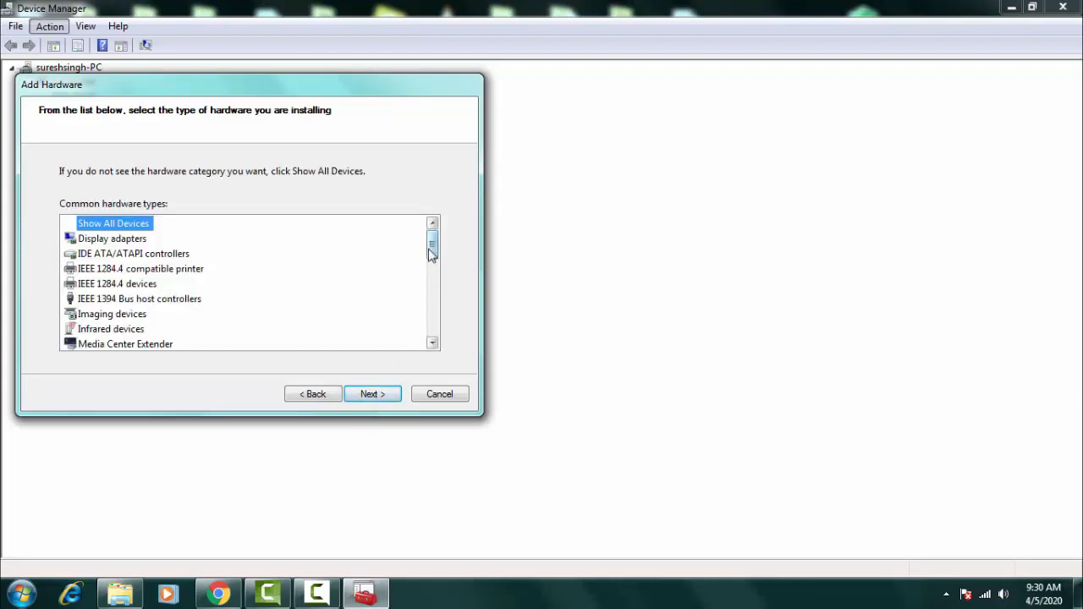
Step: Pick Network adapters from the common hardware types list
scroll(down, 3)
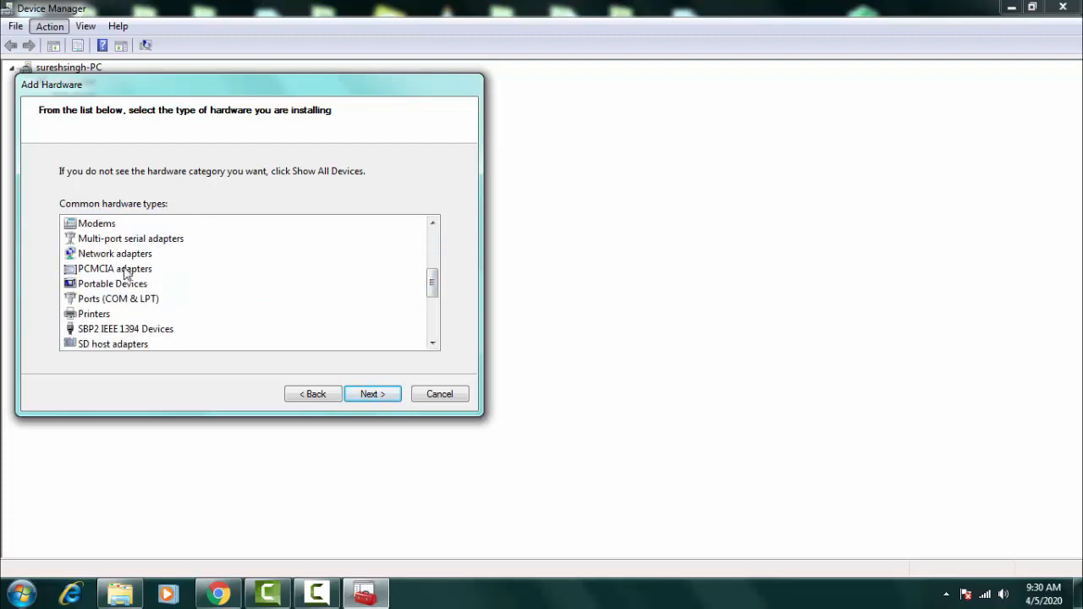
click(114, 253)
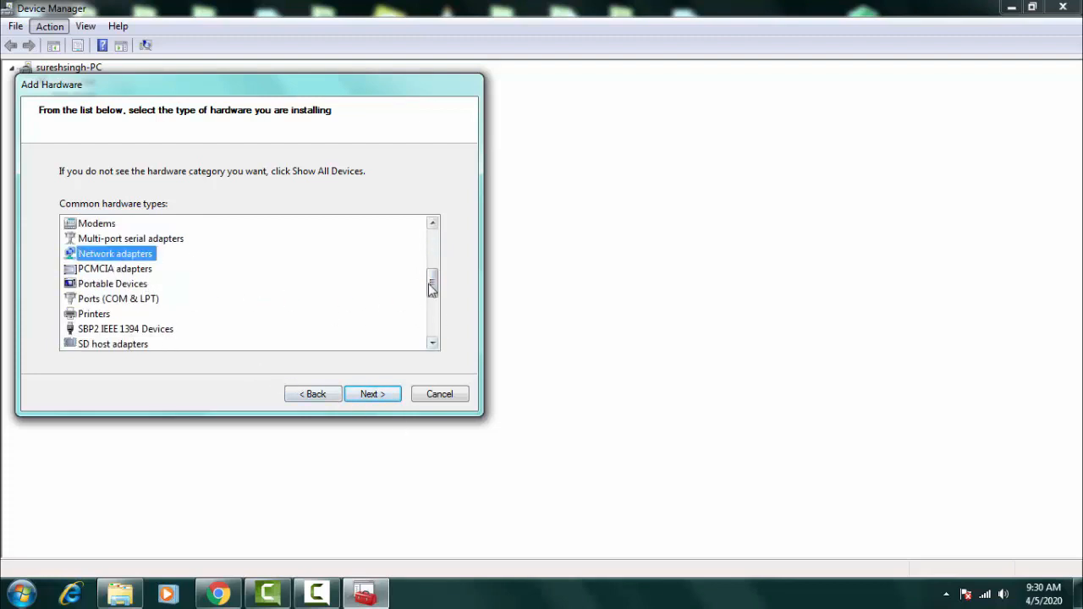
scroll(down, 3)
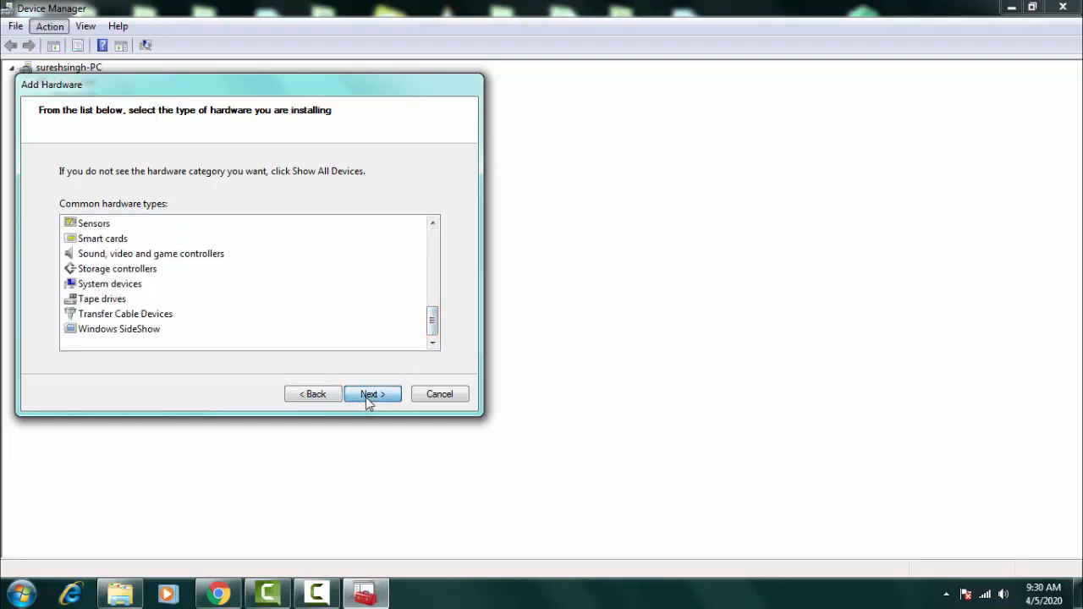
Step: Choose Microsoft's Bluetooth Device (RFCOMM Protocol TDI) in the wizard and finish installing it
click(372, 393)
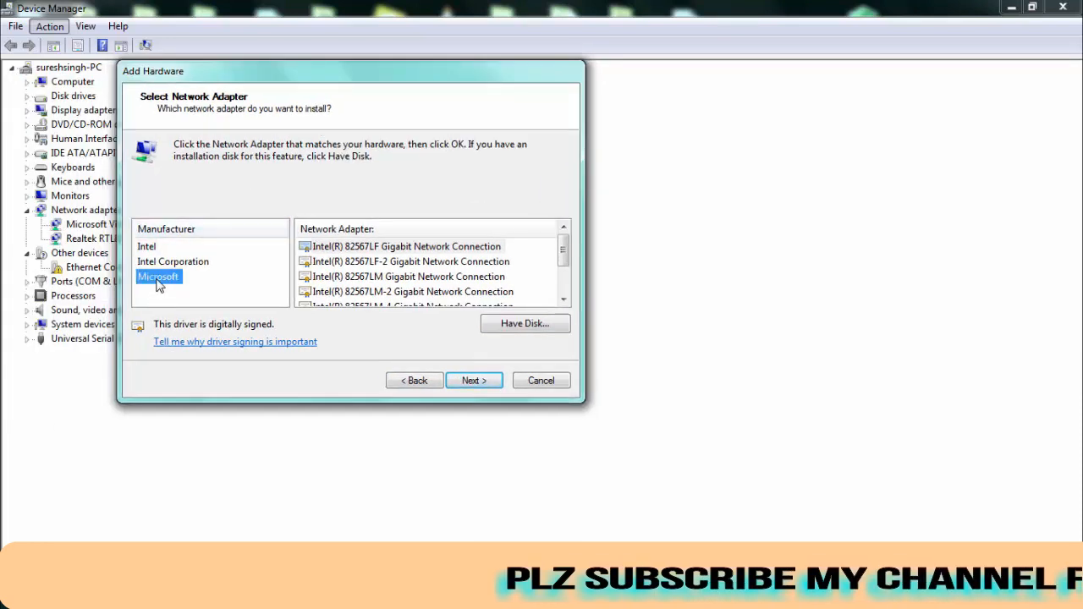
click(158, 277)
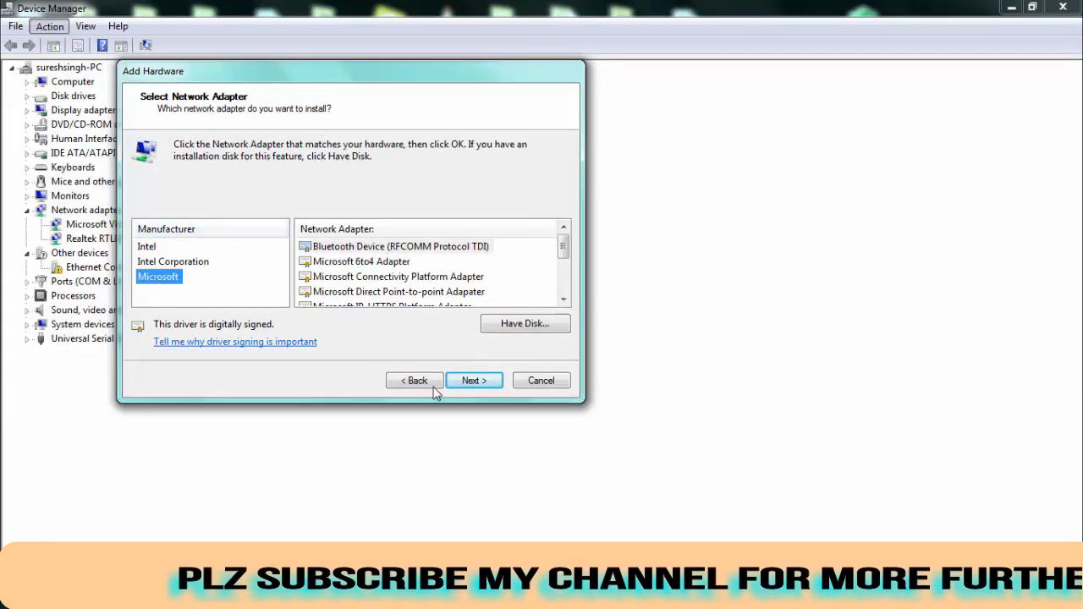
click(472, 380)
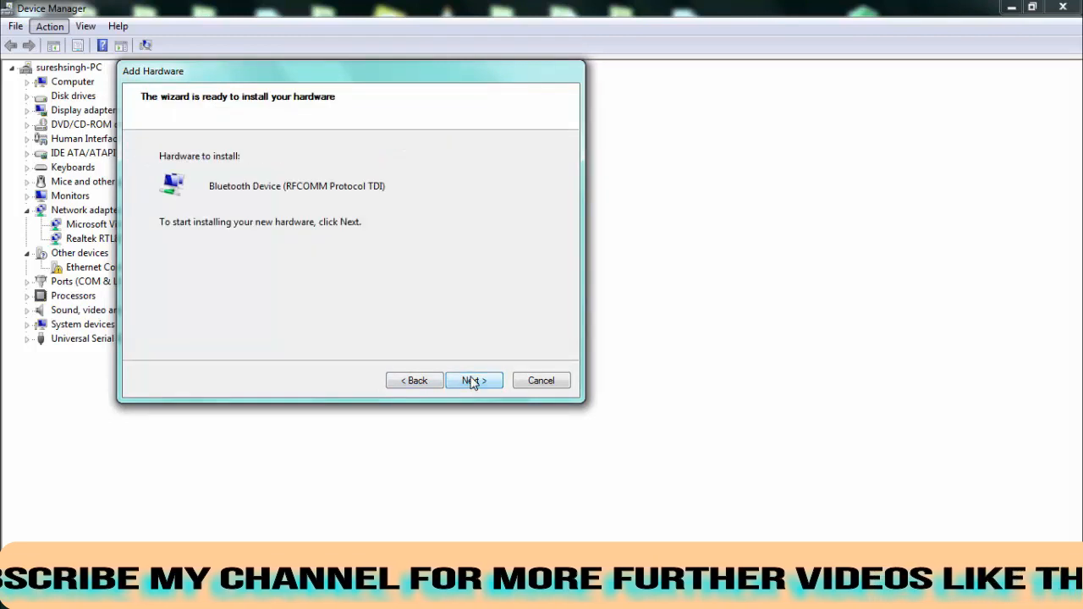
click(473, 380)
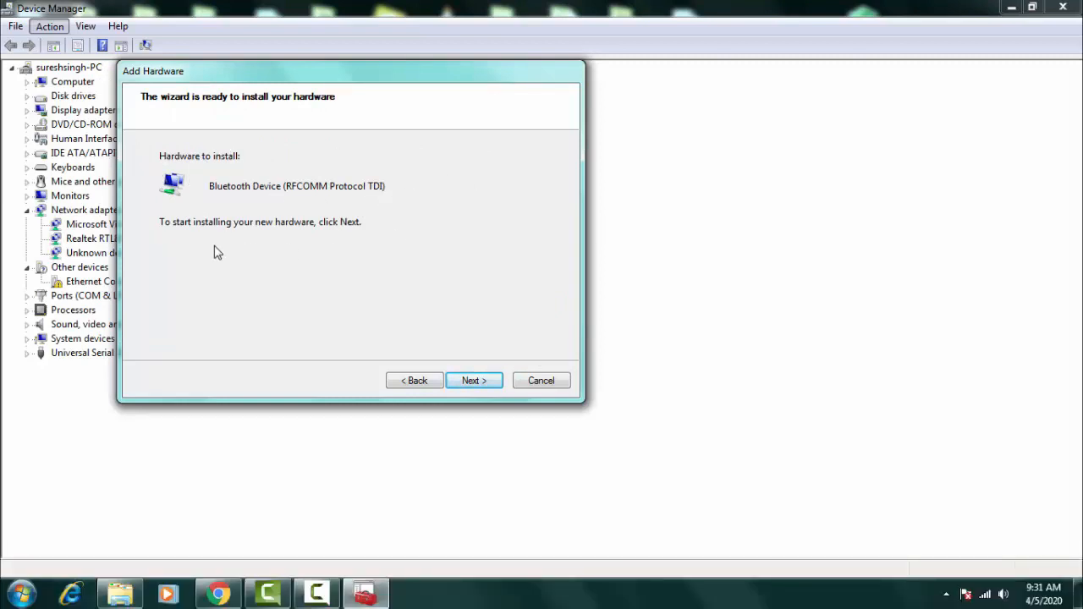
mouse_move(308, 246)
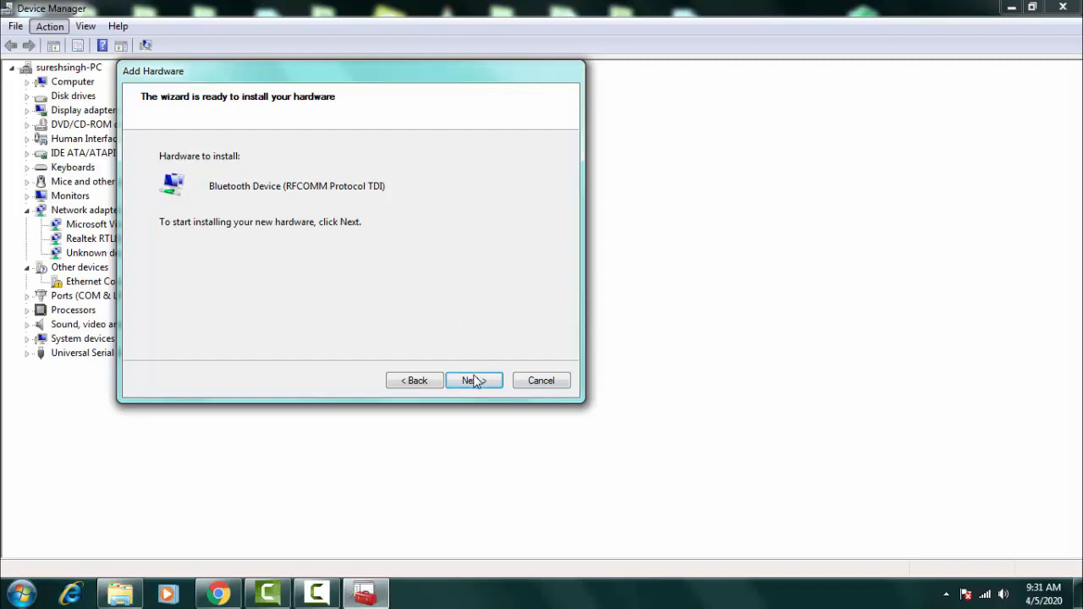
click(473, 380)
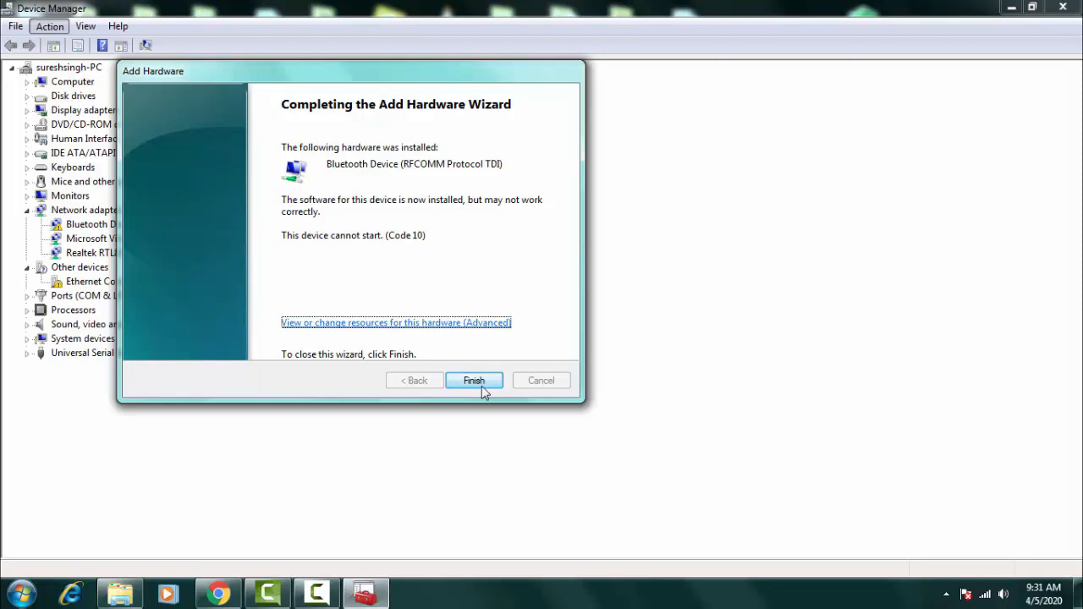
click(474, 379)
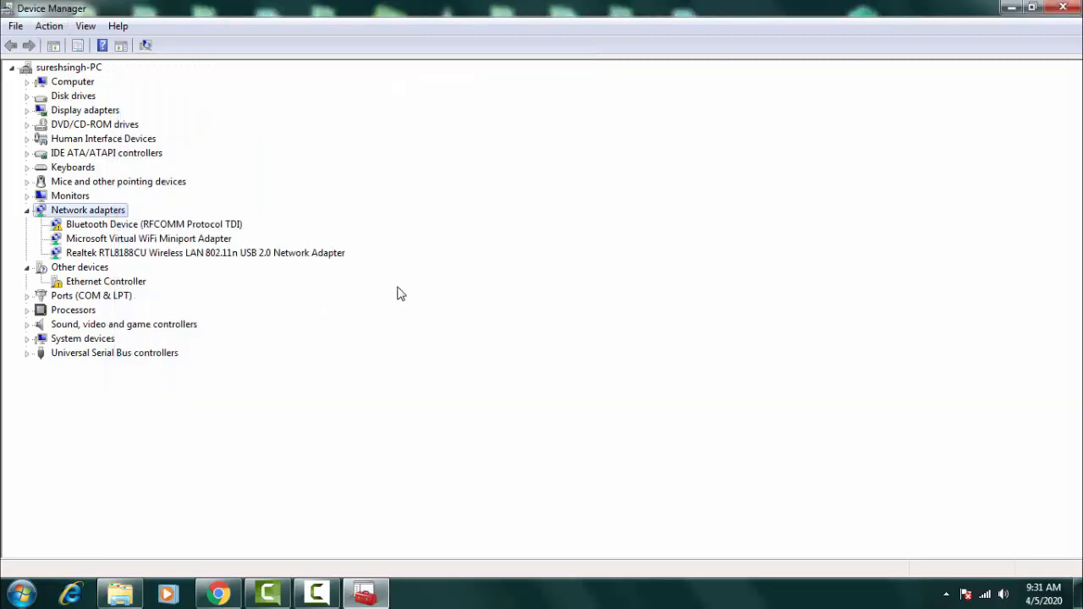
mouse_move(414, 401)
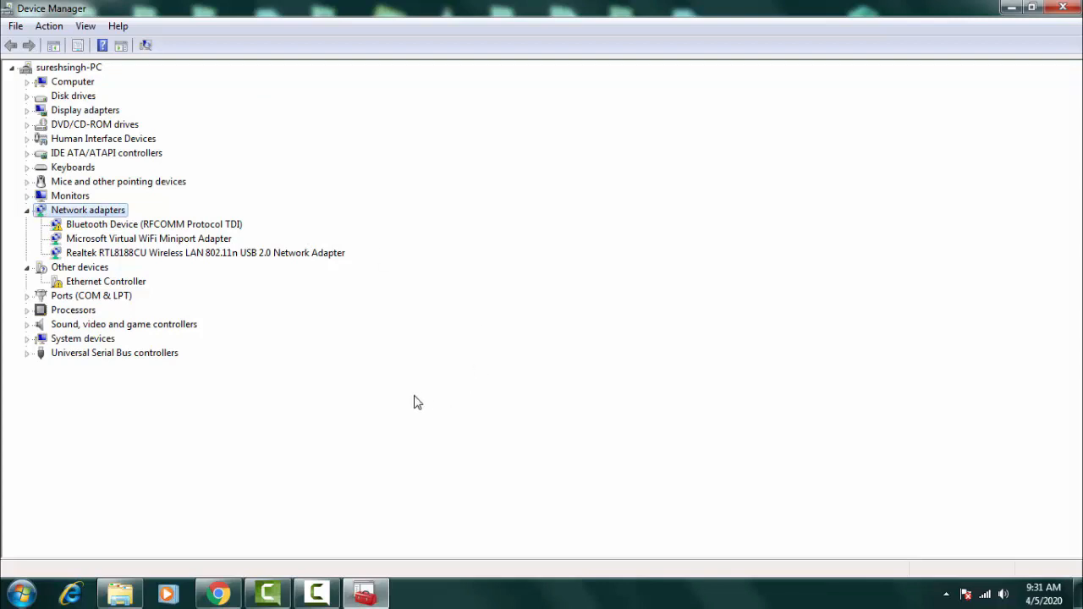
mouse_move(401, 272)
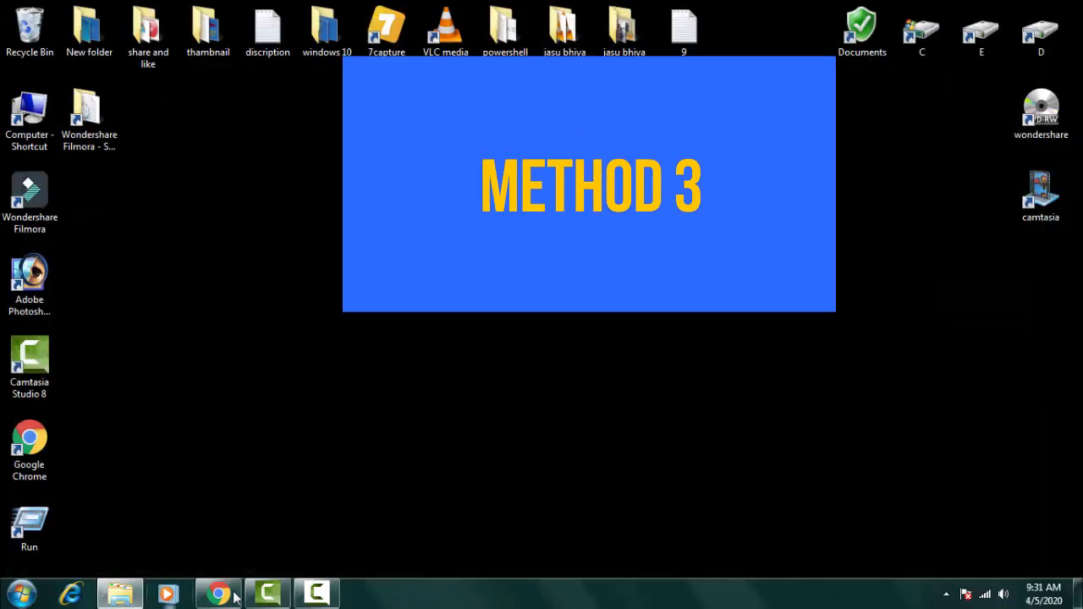
Step: Switch to Chrome and change the query to 'intel bluetooth driver for windows 10'
click(218, 592)
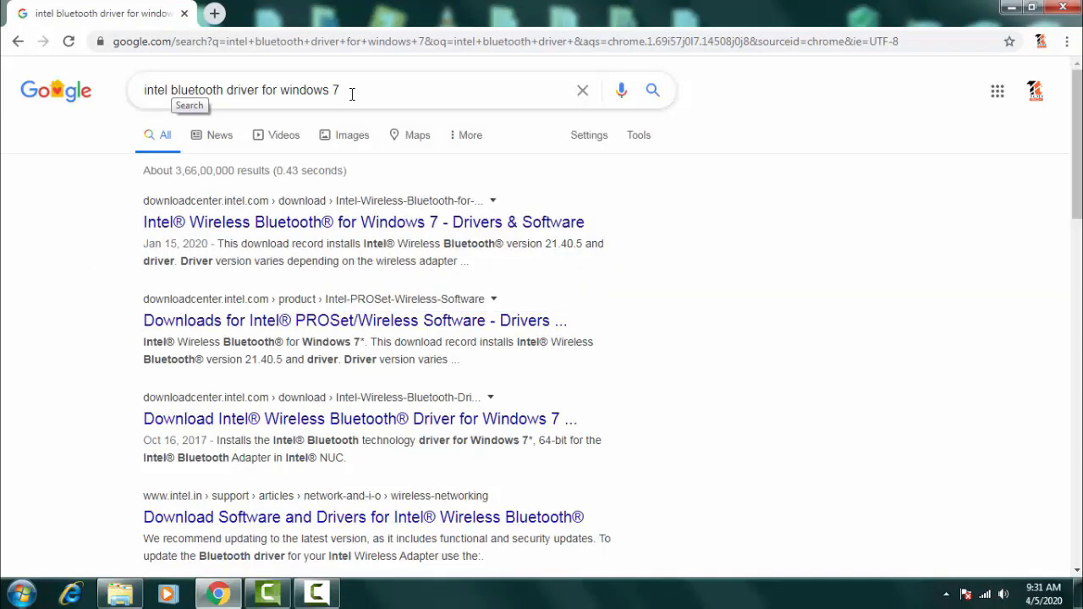
click(339, 89)
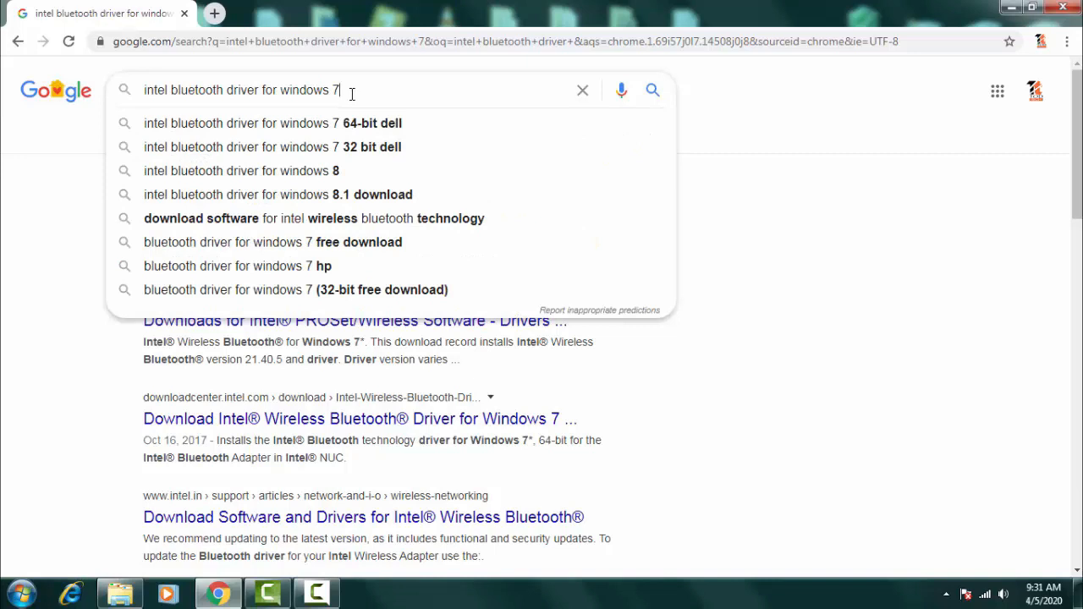
key(Backspace)
text(10)
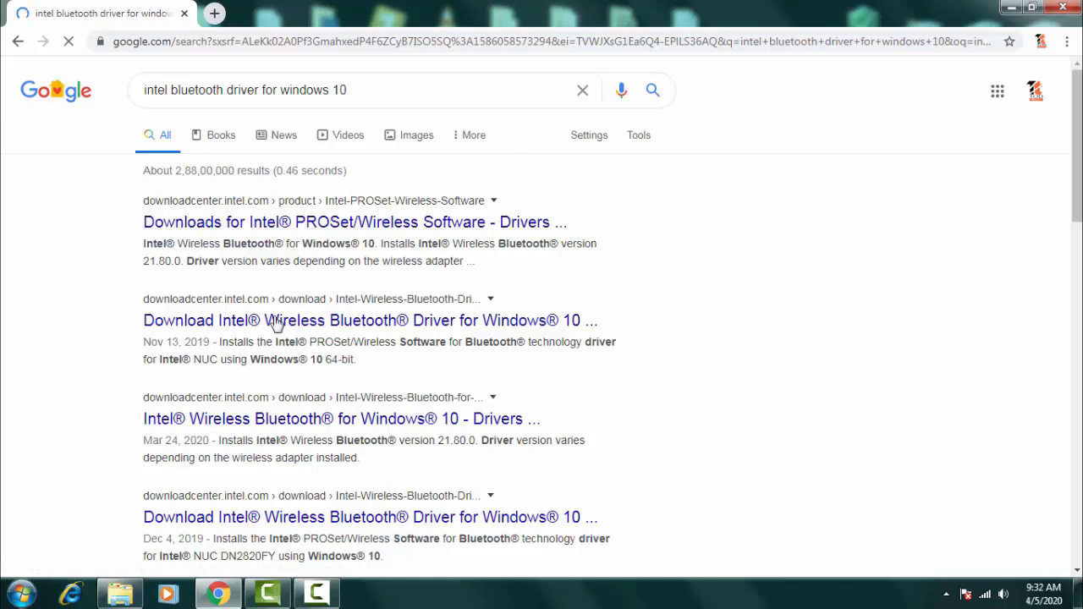
Step: Follow the Intel result to the Wireless Bluetooth Driver for Windows 10 64-bit page with BT_21.50.0_64_Win10.exe
click(370, 320)
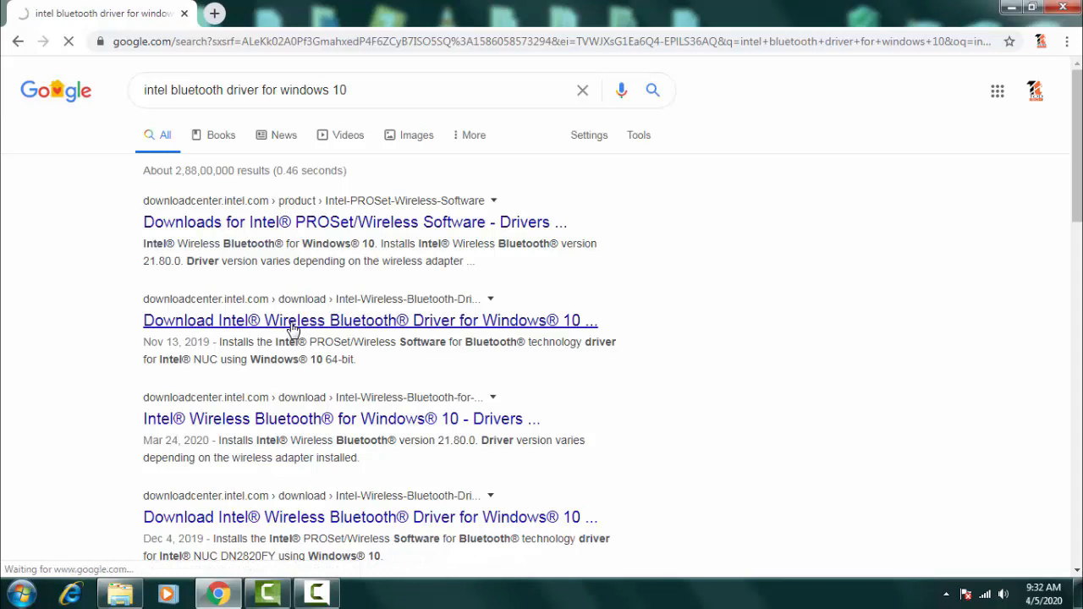
click(370, 319)
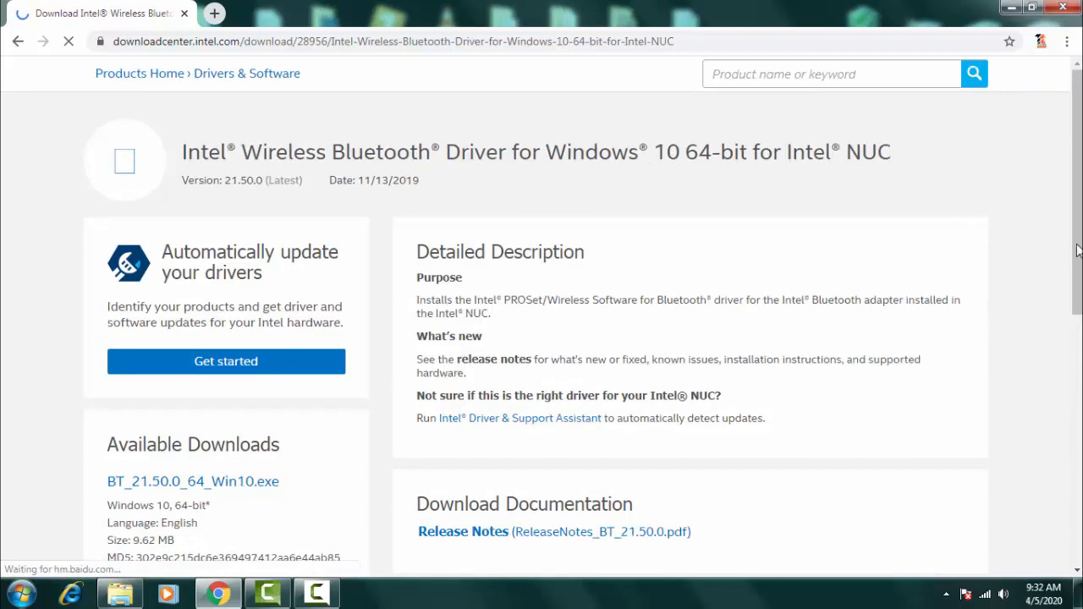
scroll(down, 3)
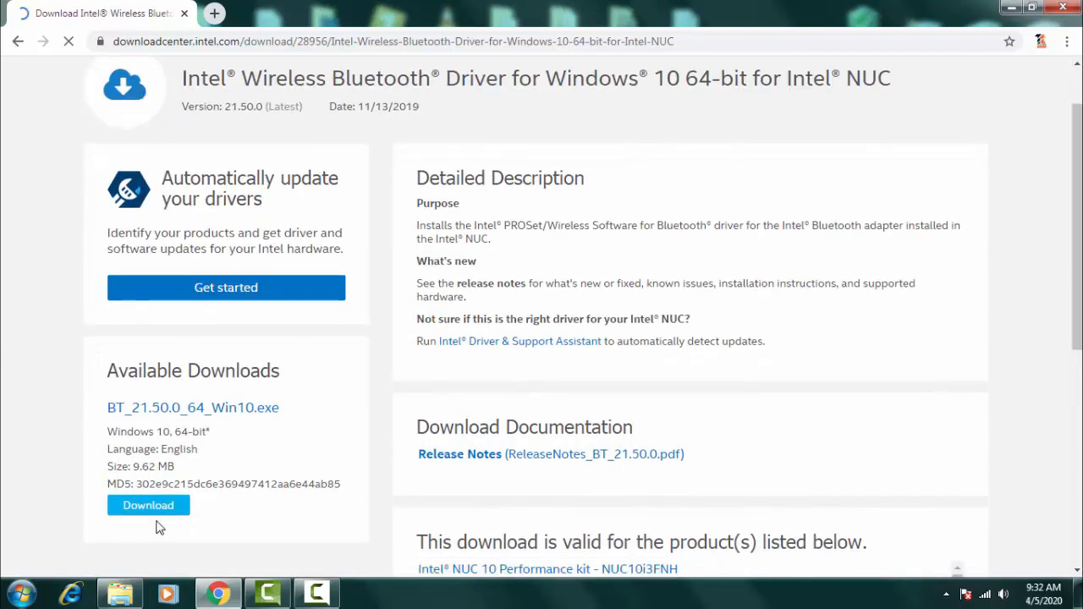
click(148, 505)
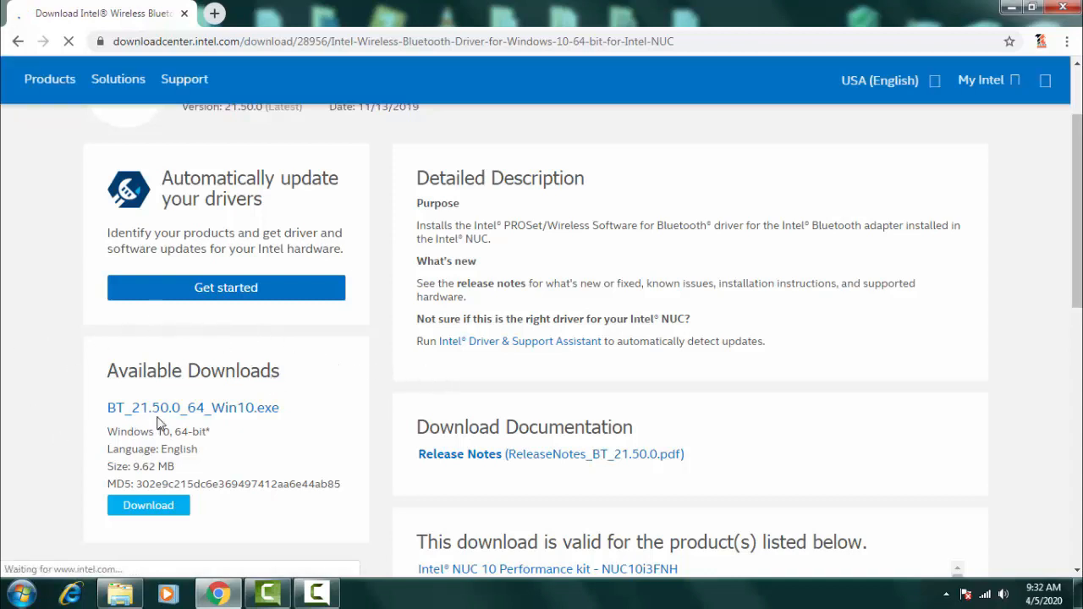
click(192, 406)
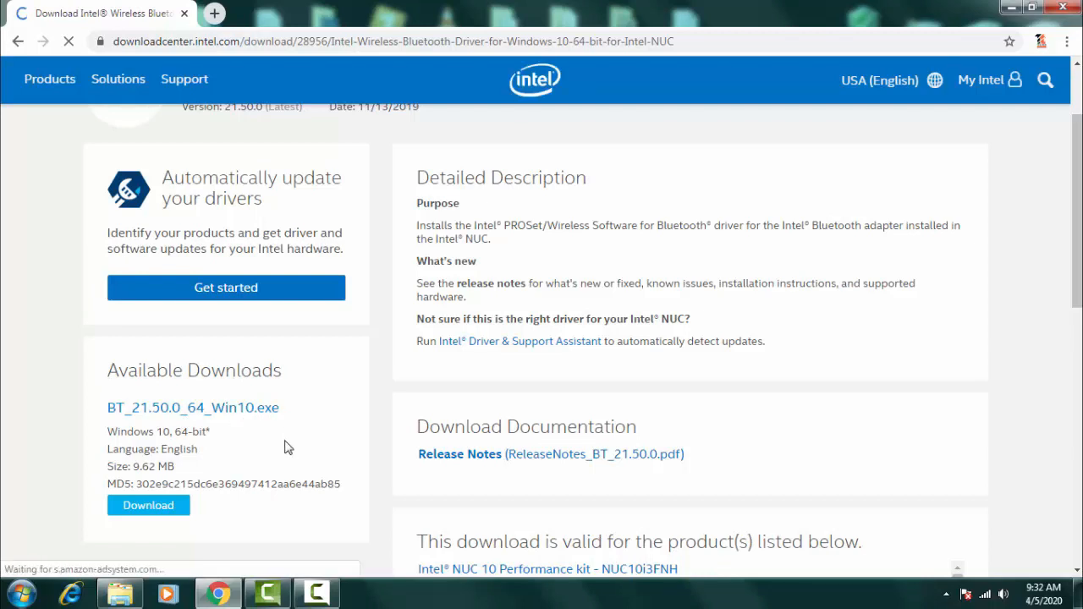
click(148, 505)
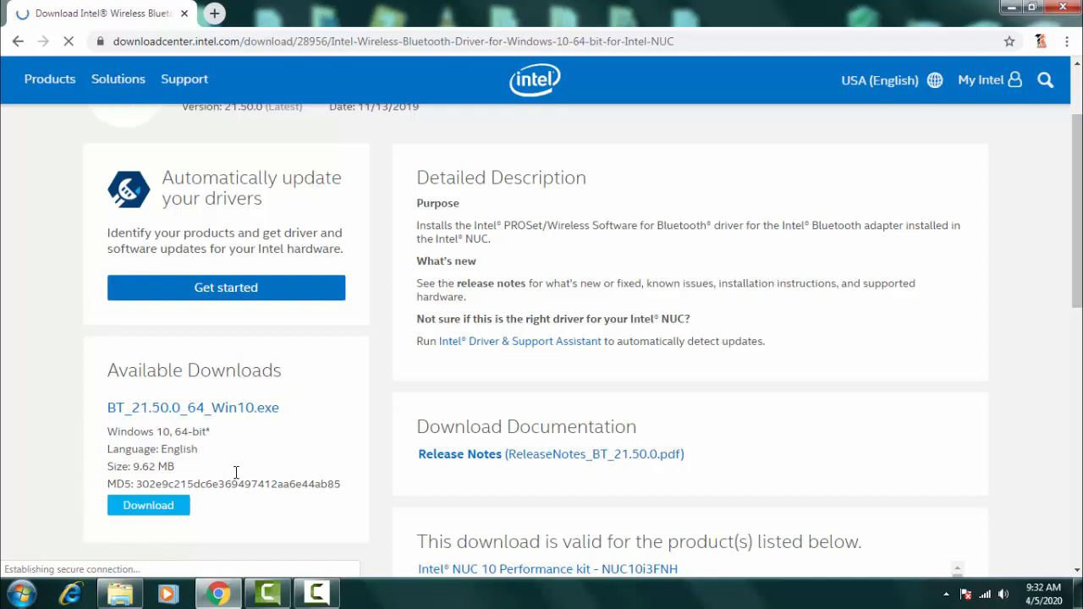
mouse_move(542, 414)
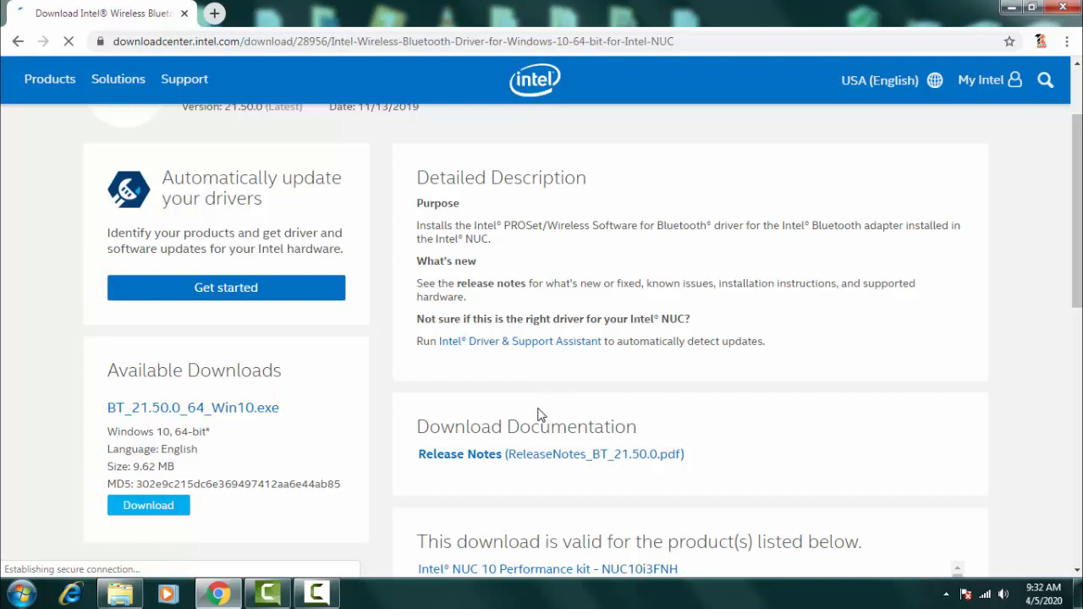